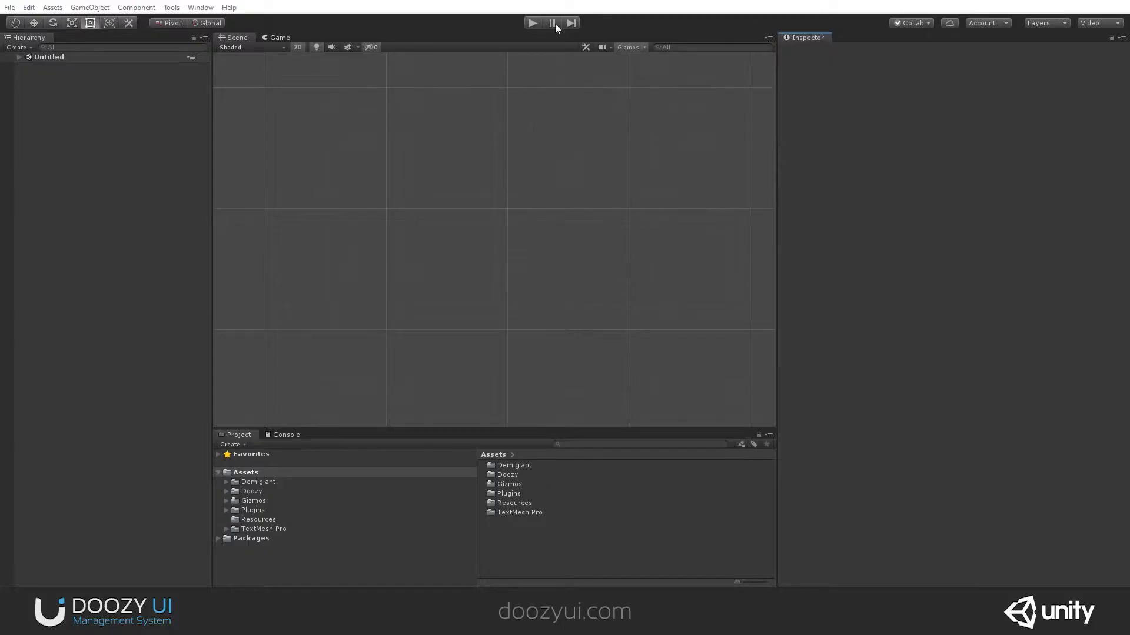
pyautogui.moveTo(94, 121)
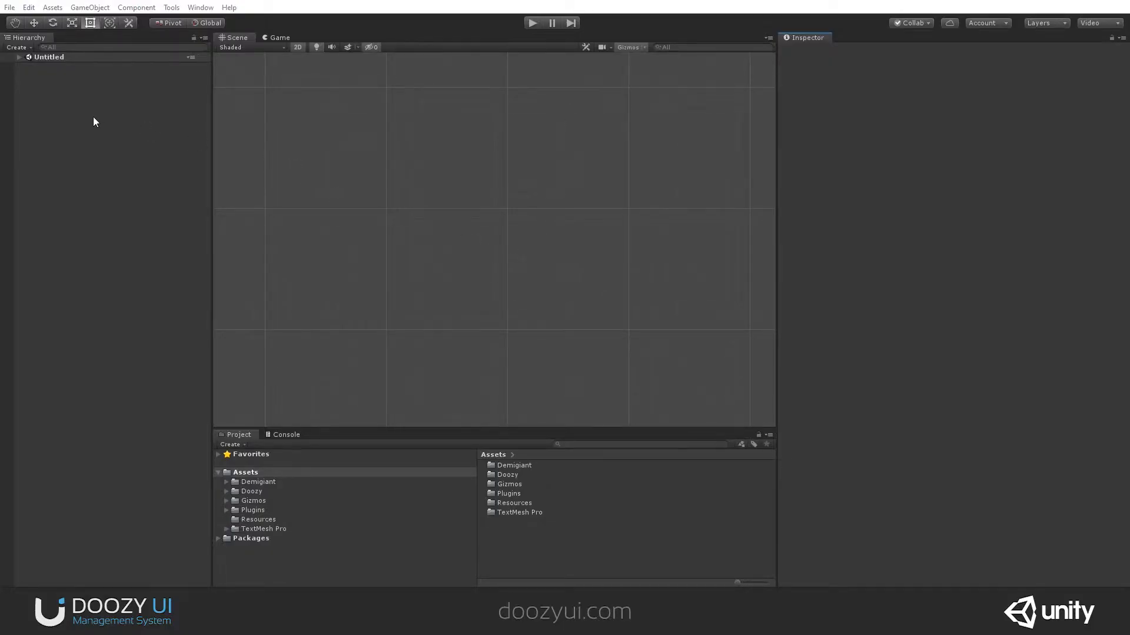
# Step: Create a UIDrawer Listener object from the Hierarchy's Doozy > Listeners menu
pyautogui.rightClick(93, 121)
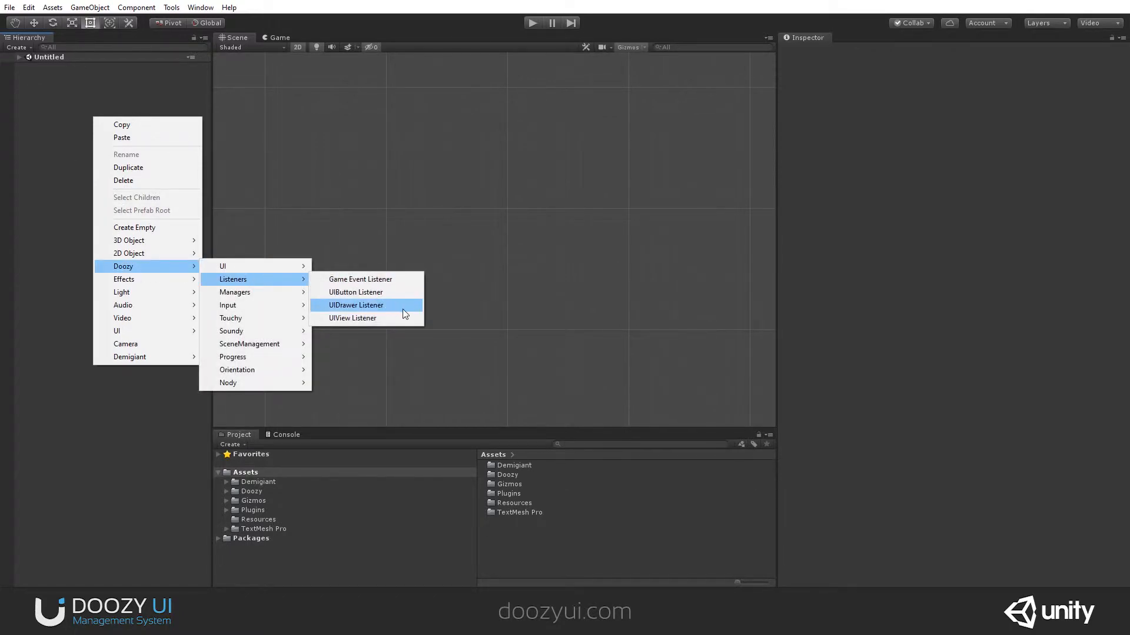
pyautogui.click(355, 304)
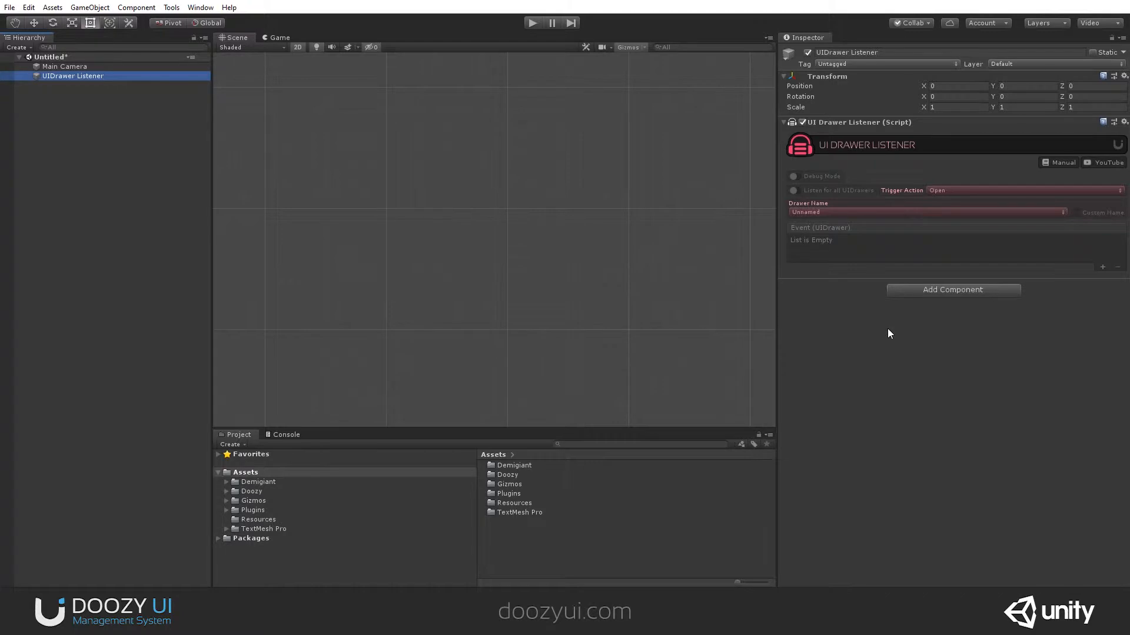
pyautogui.moveTo(881, 318)
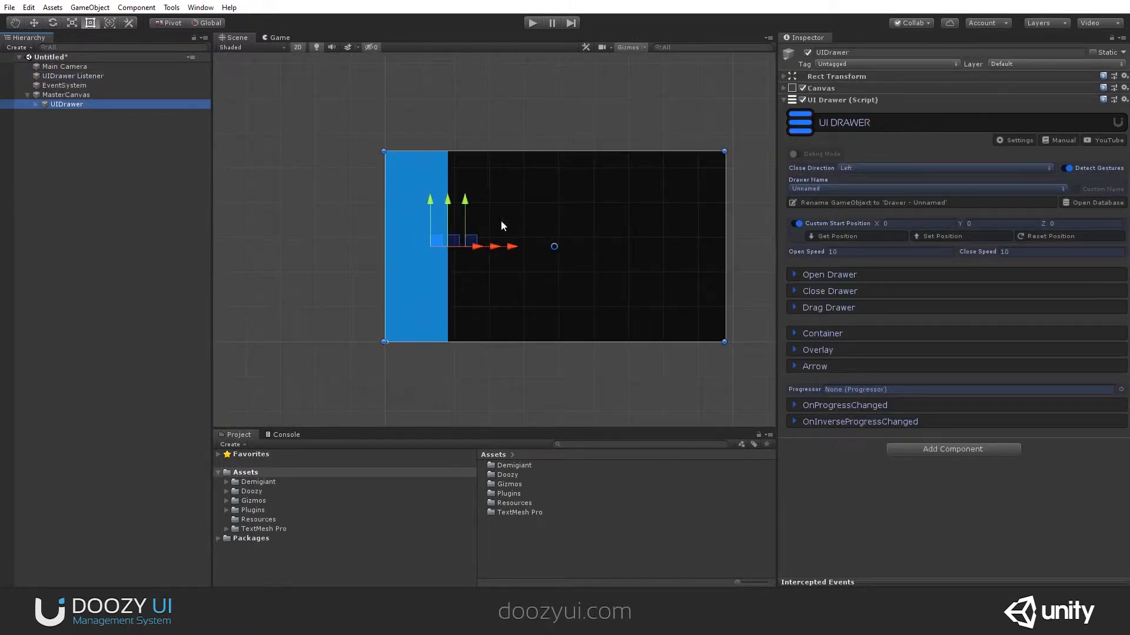
pyautogui.moveTo(864, 353)
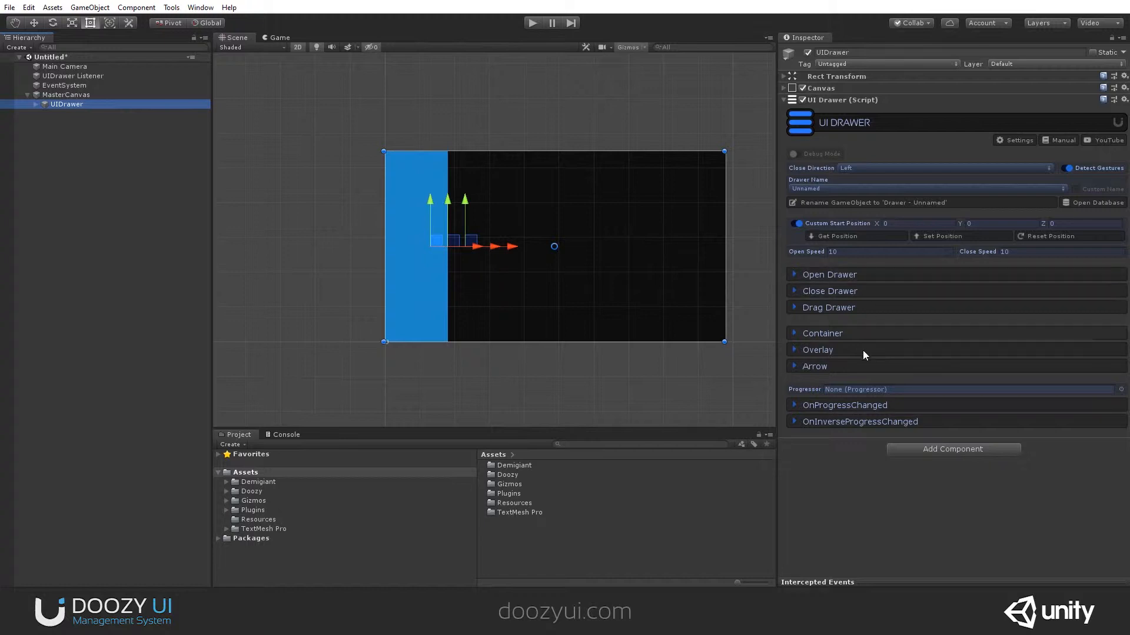
# Step: Expand the new UIDrawer's Container settings, then reselect the UIDrawer Listener
pyautogui.click(822, 333)
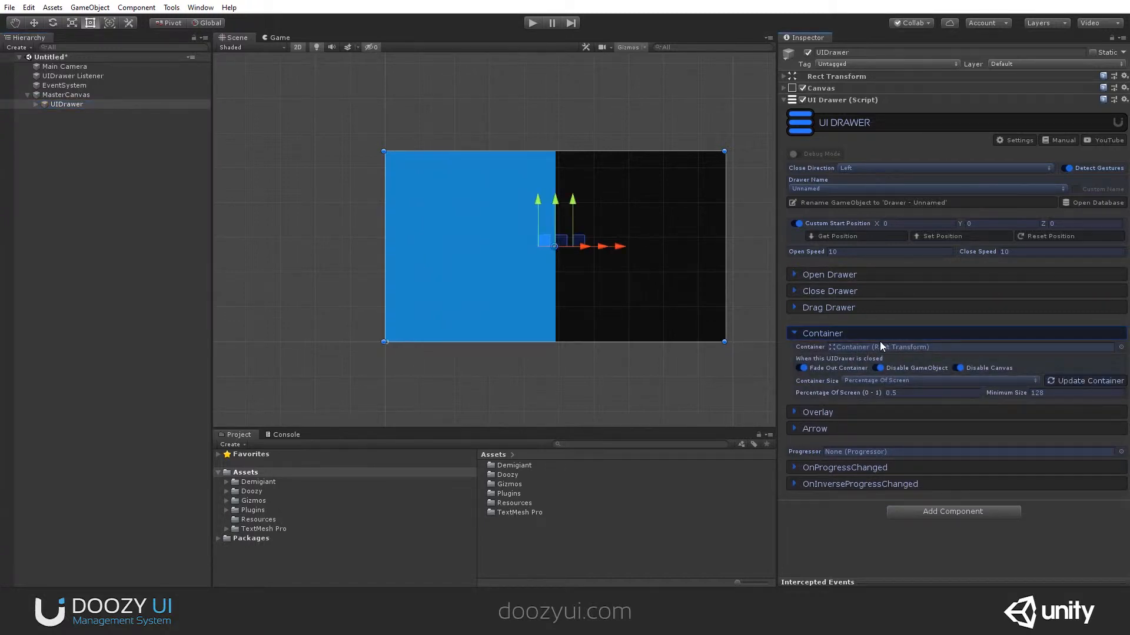
pyautogui.click(73, 76)
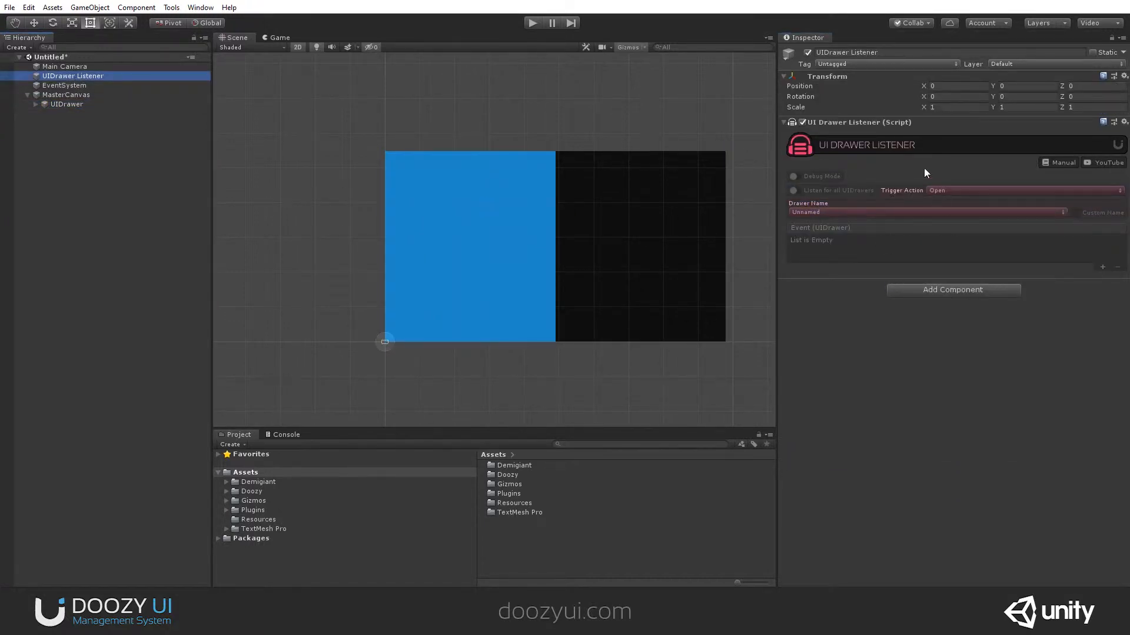
# Step: Enable Debug Mode on the UIDrawer Listener and show the Console log
pyautogui.click(794, 176)
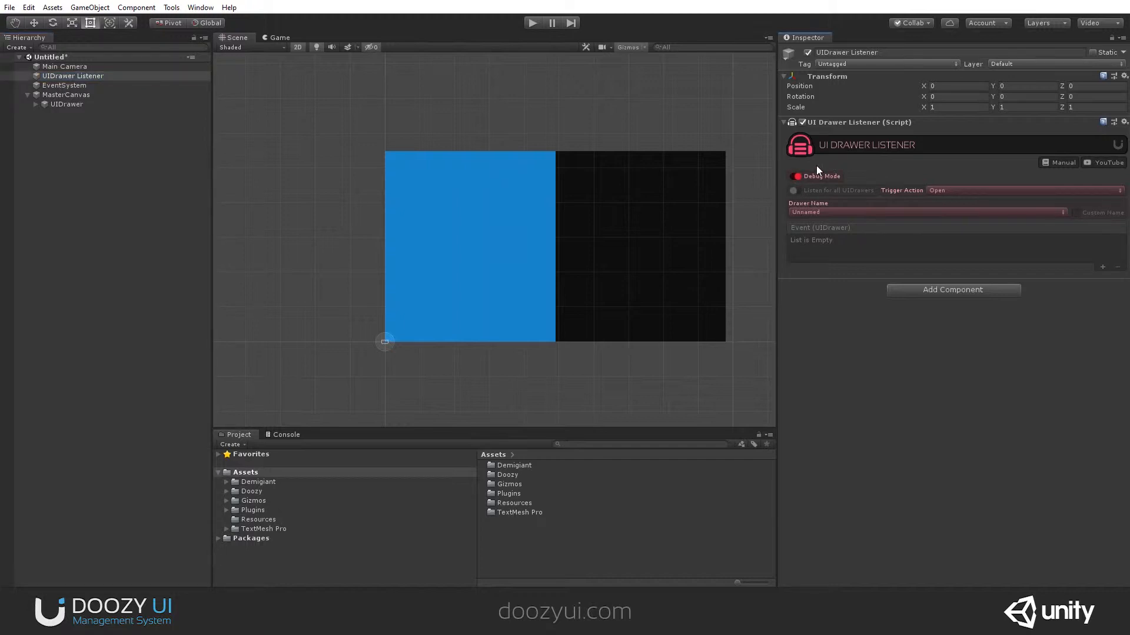
pyautogui.moveTo(812, 166)
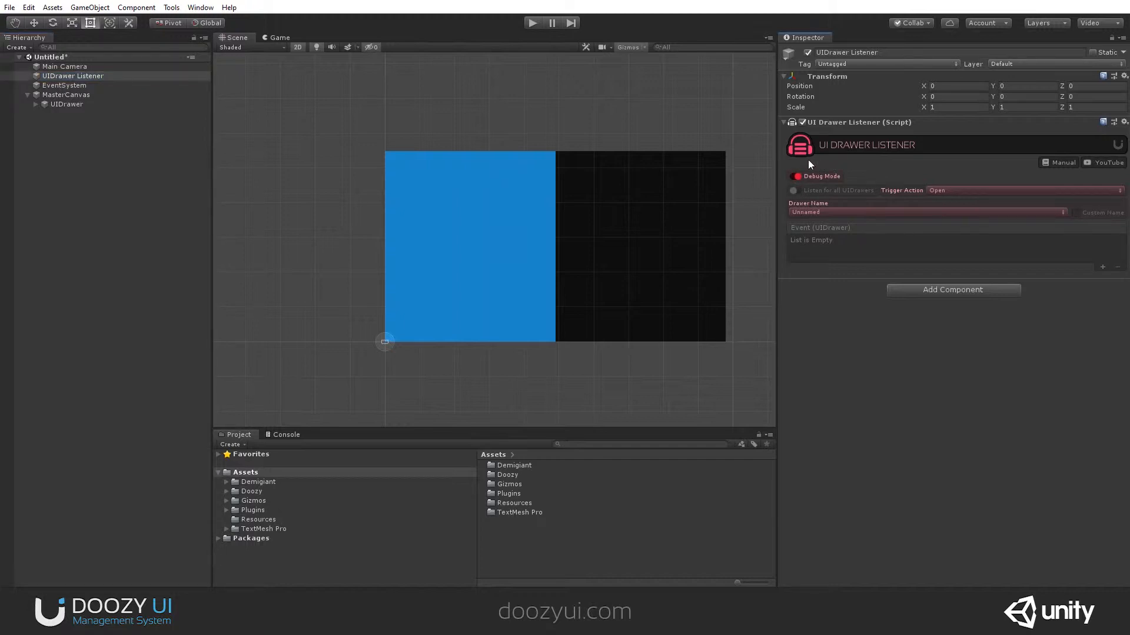
pyautogui.click(285, 434)
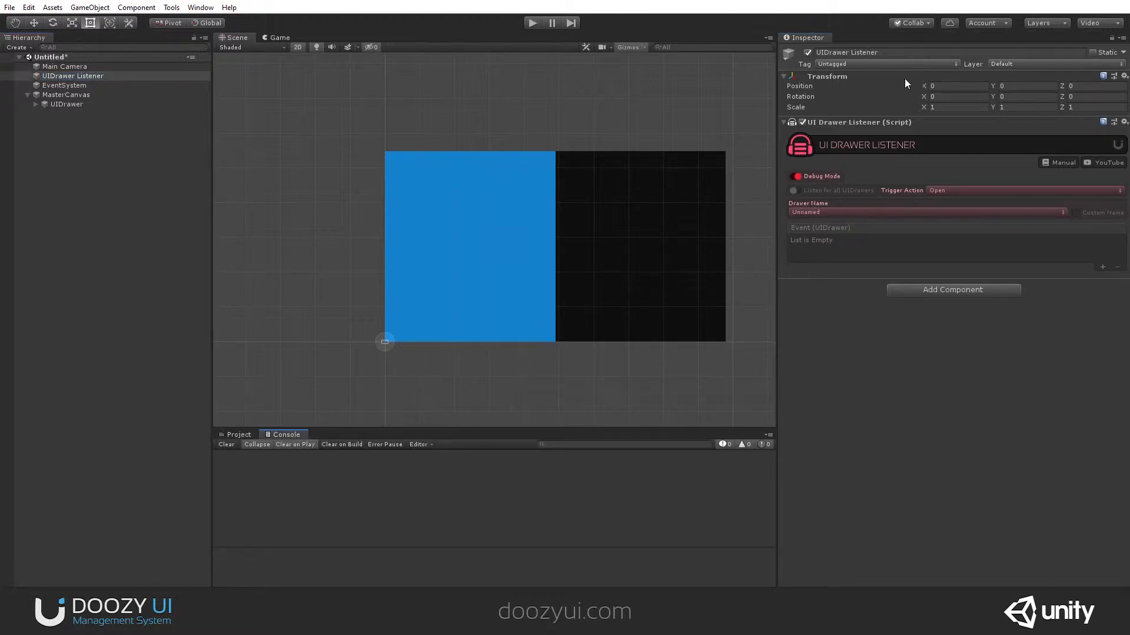
pyautogui.moveTo(857, 229)
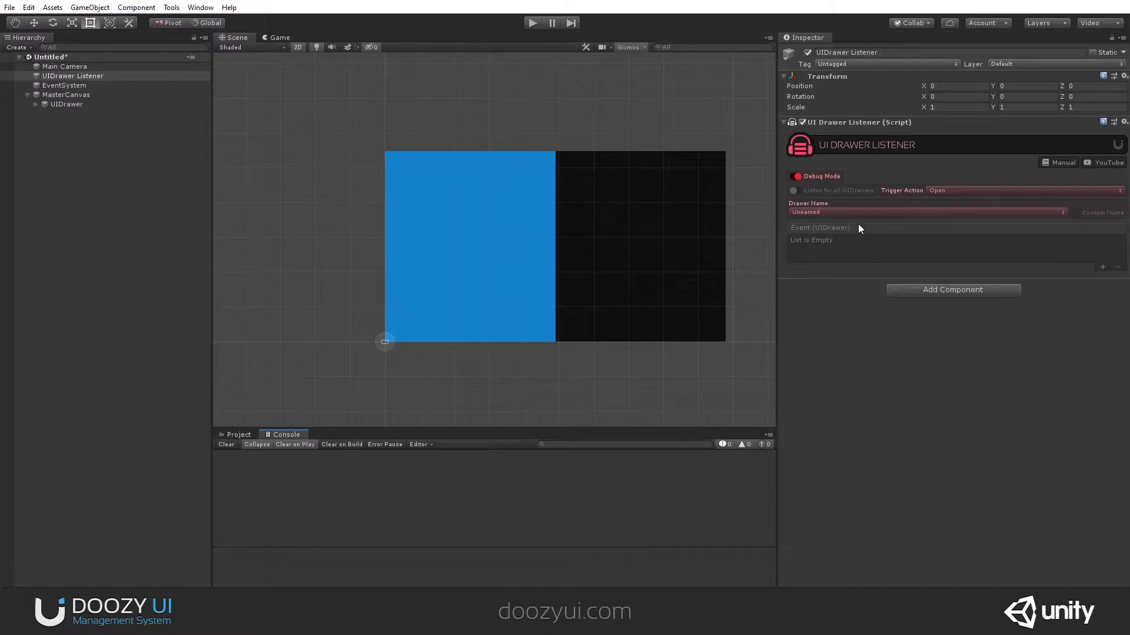
pyautogui.moveTo(810, 235)
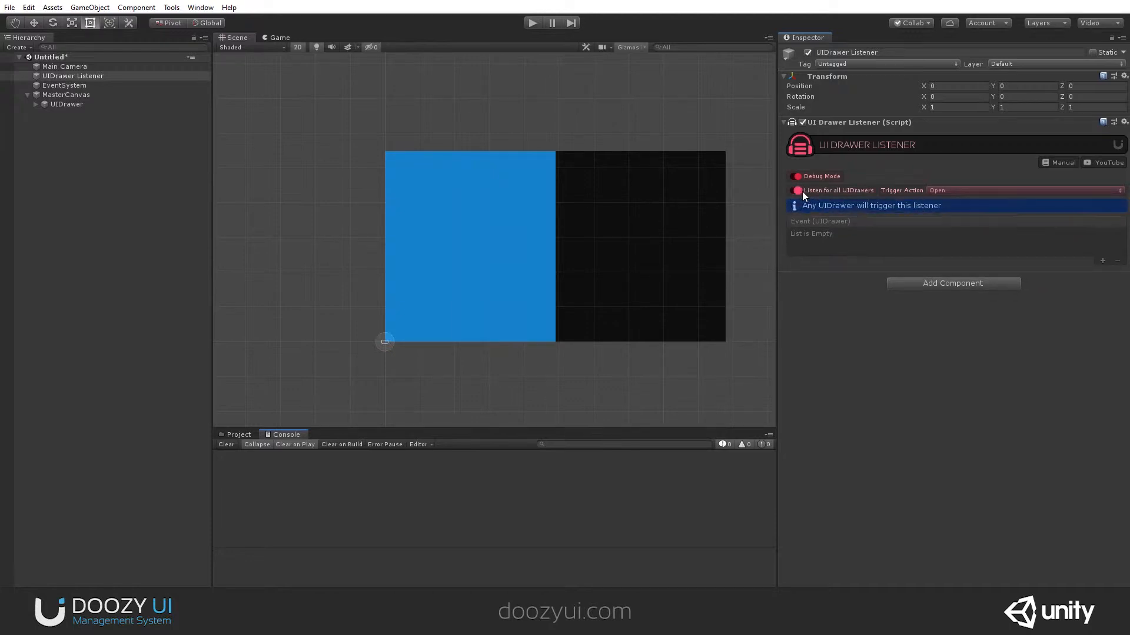
pyautogui.moveTo(906, 180)
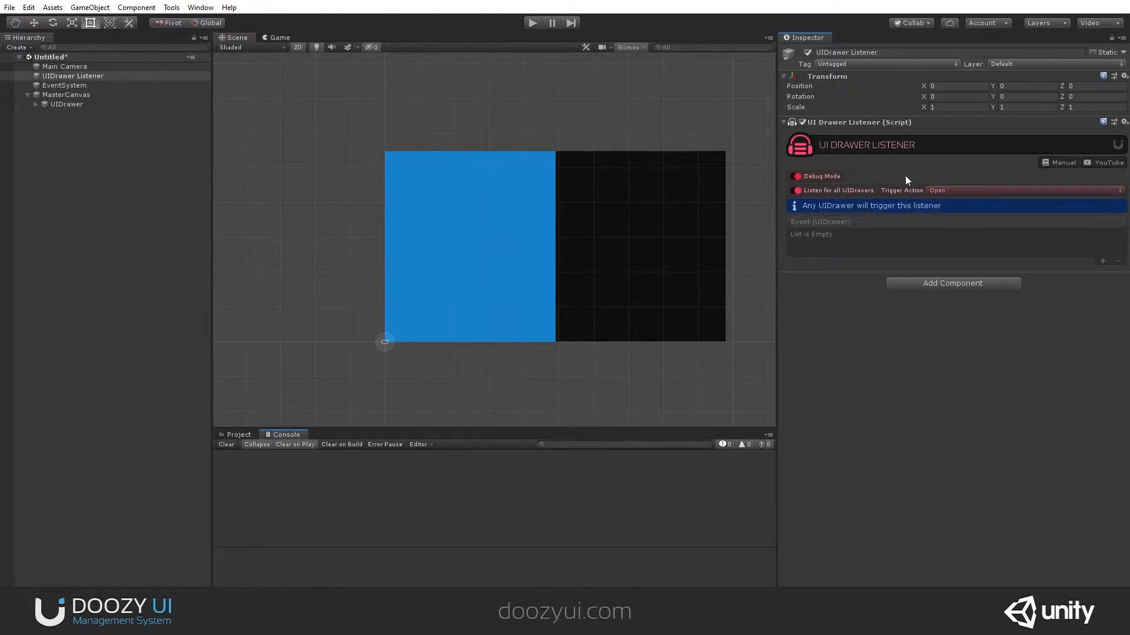
pyautogui.moveTo(798, 224)
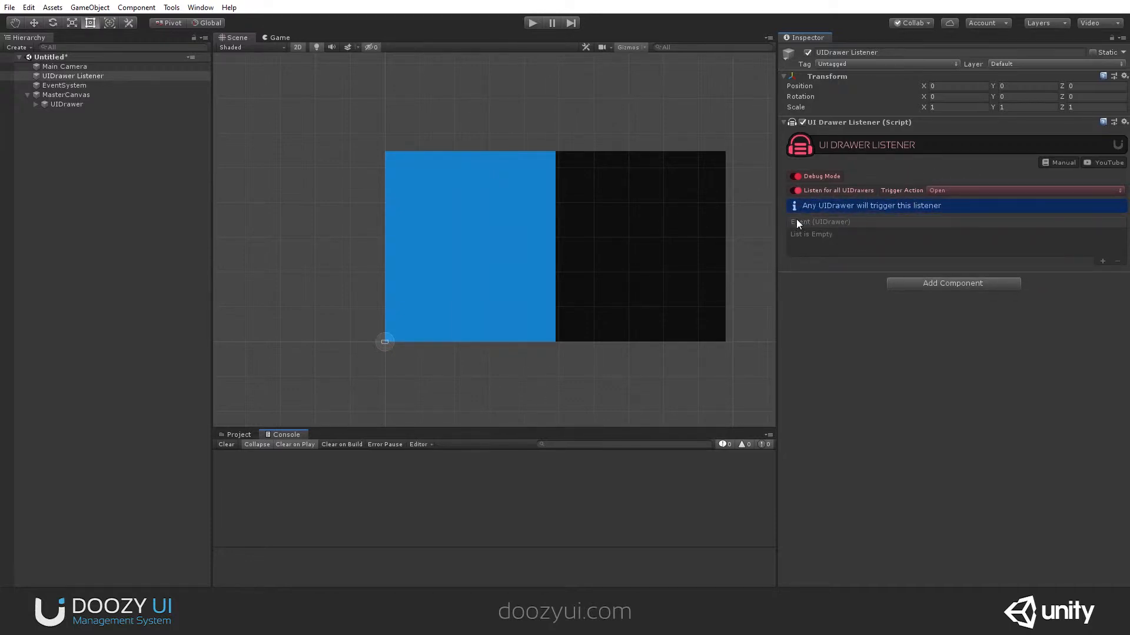
pyautogui.moveTo(385, 529)
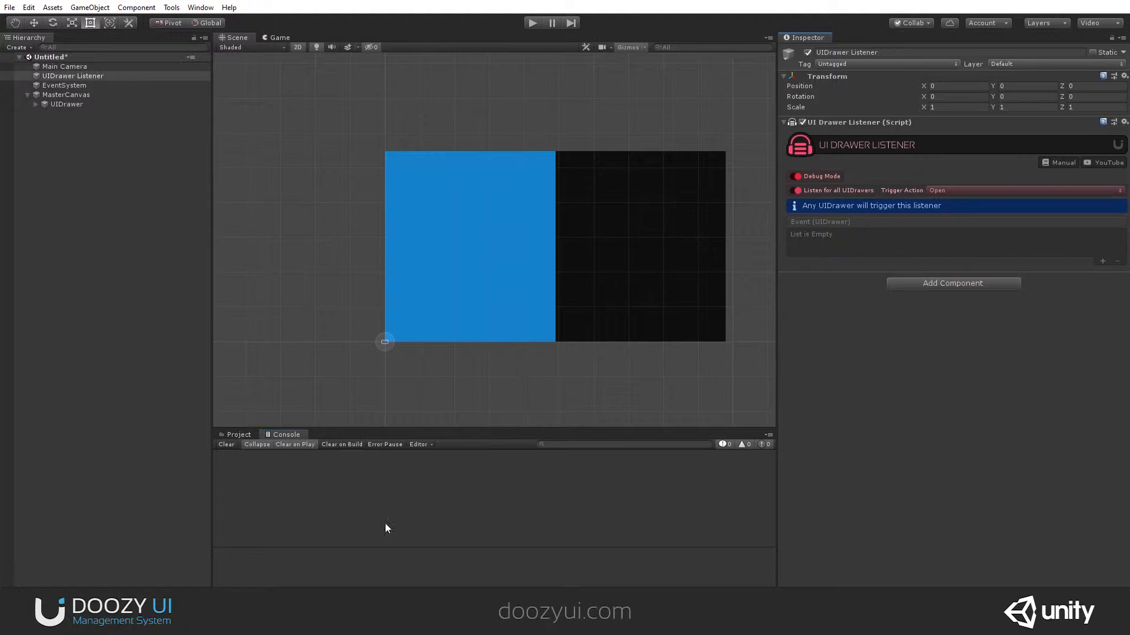
pyautogui.moveTo(429, 137)
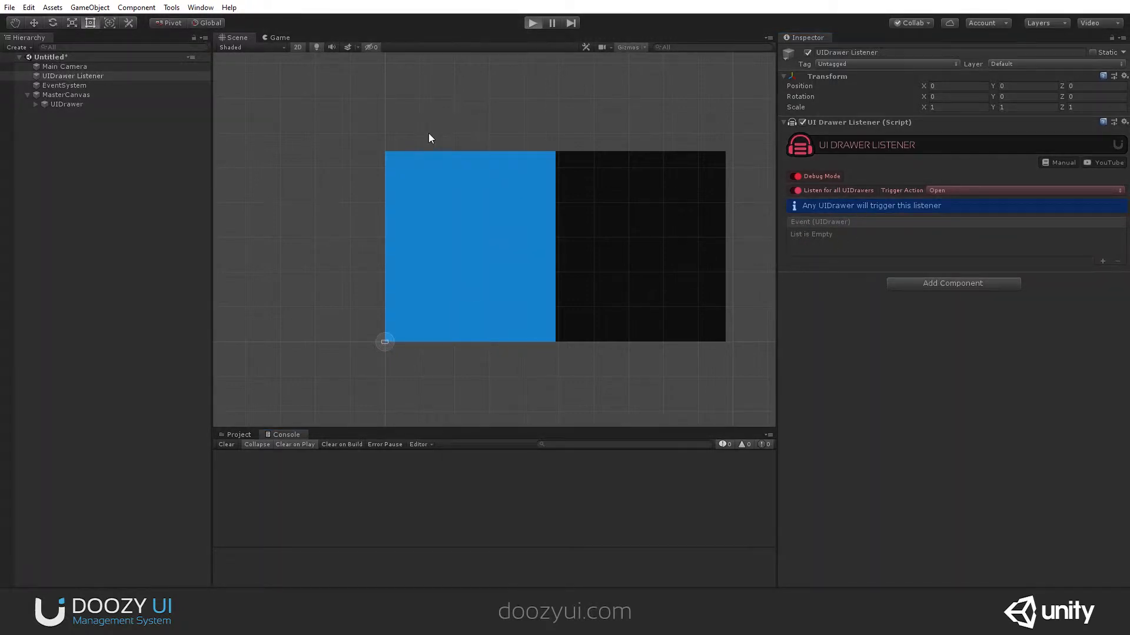
pyautogui.moveTo(420, 135)
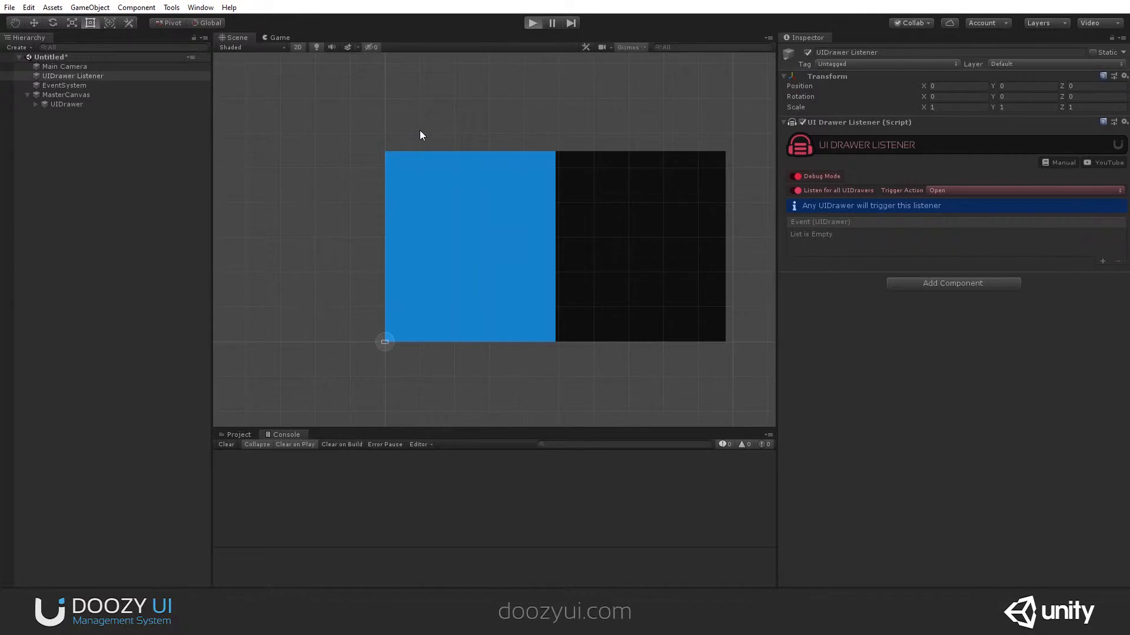
# Step: Run the scene, clear the Console, and open the drawer to log a triggered Open event
pyautogui.click(532, 22)
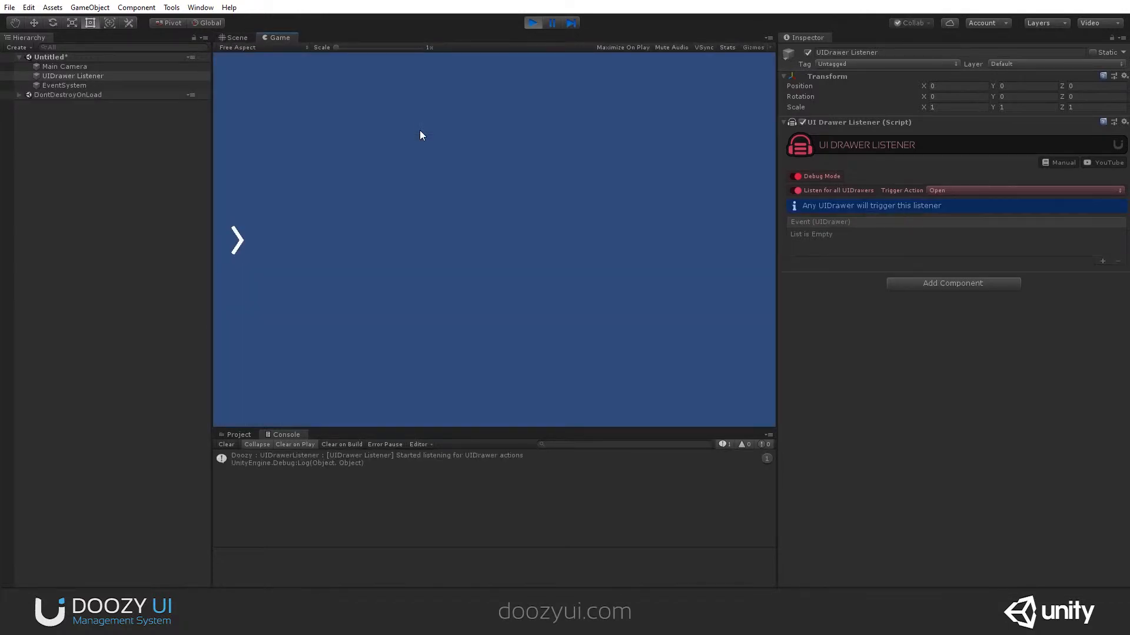
pyautogui.moveTo(421, 487)
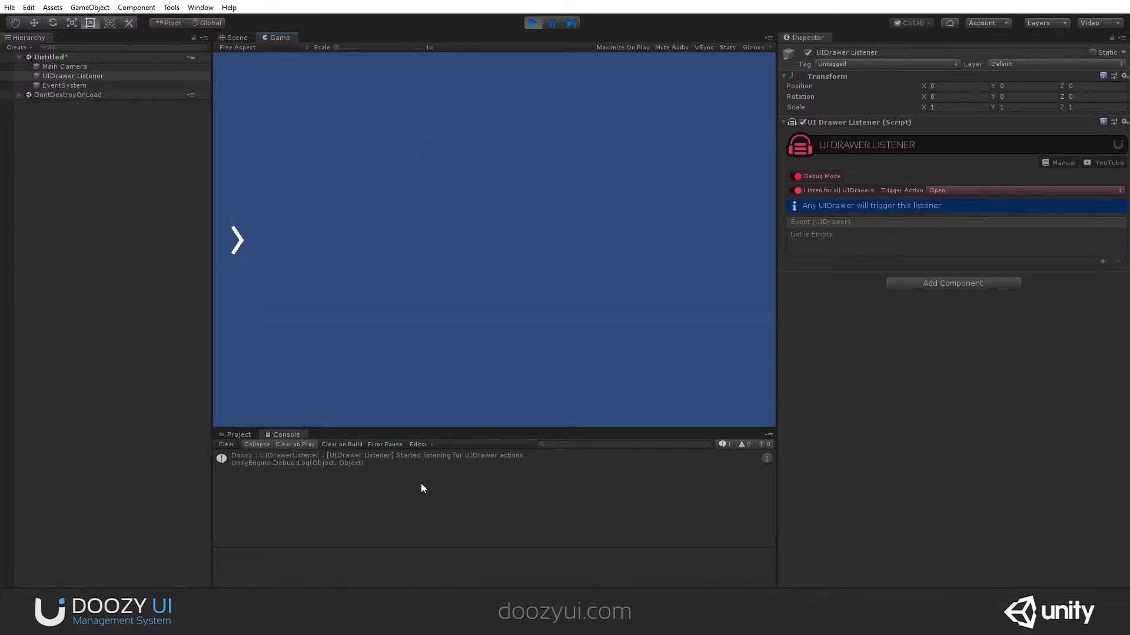
pyautogui.moveTo(409, 469)
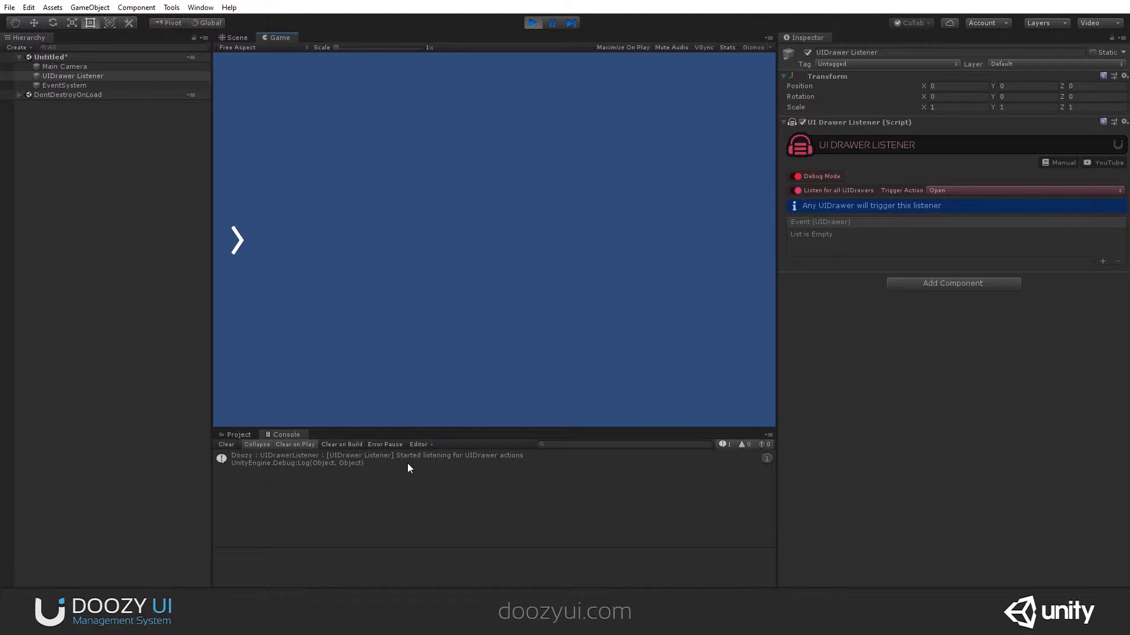
pyautogui.moveTo(794, 42)
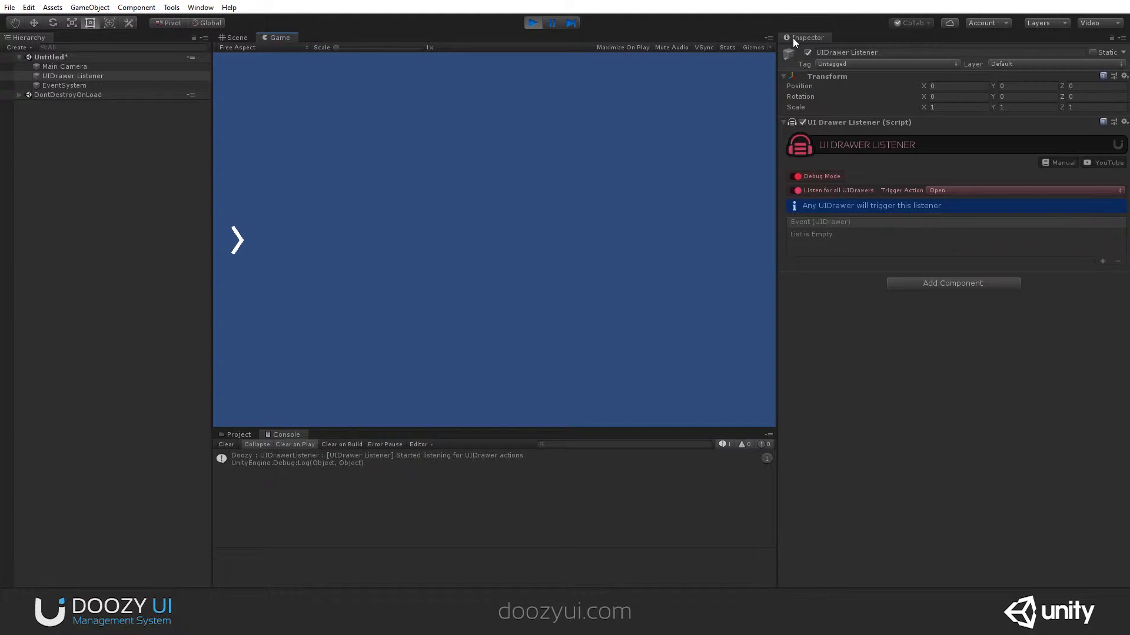
pyautogui.moveTo(79, 82)
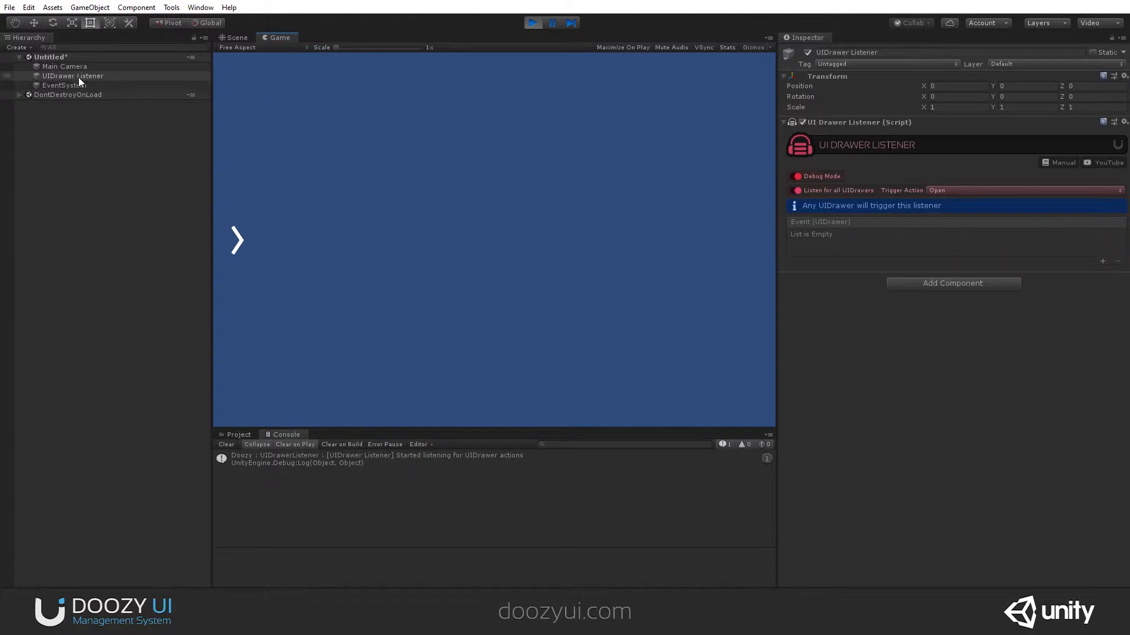
pyautogui.moveTo(526, 105)
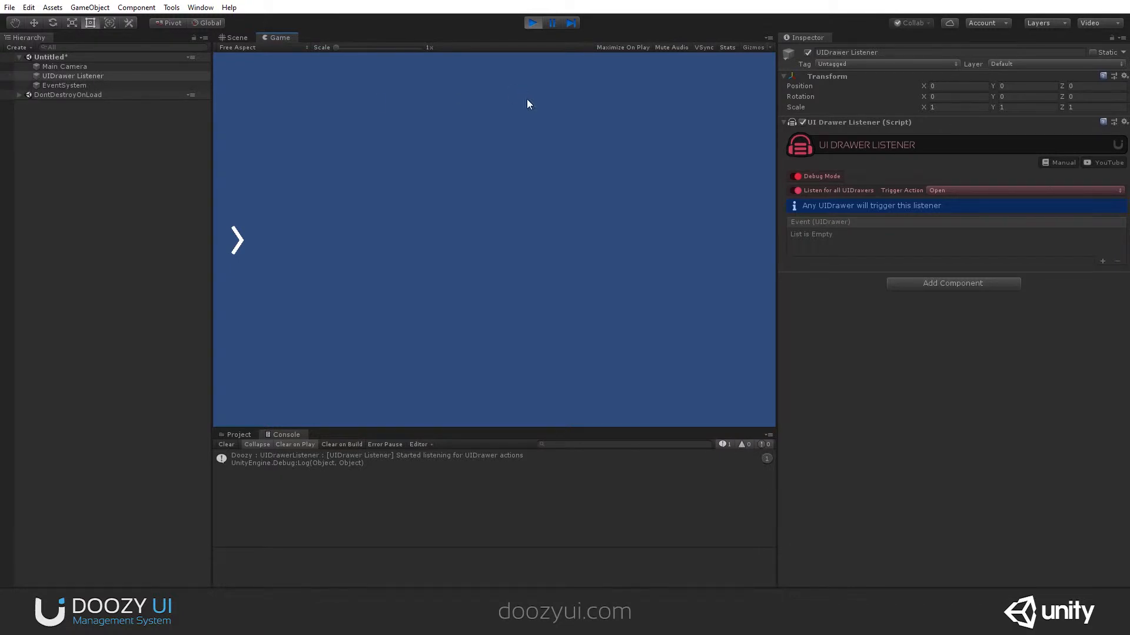
pyautogui.moveTo(378, 485)
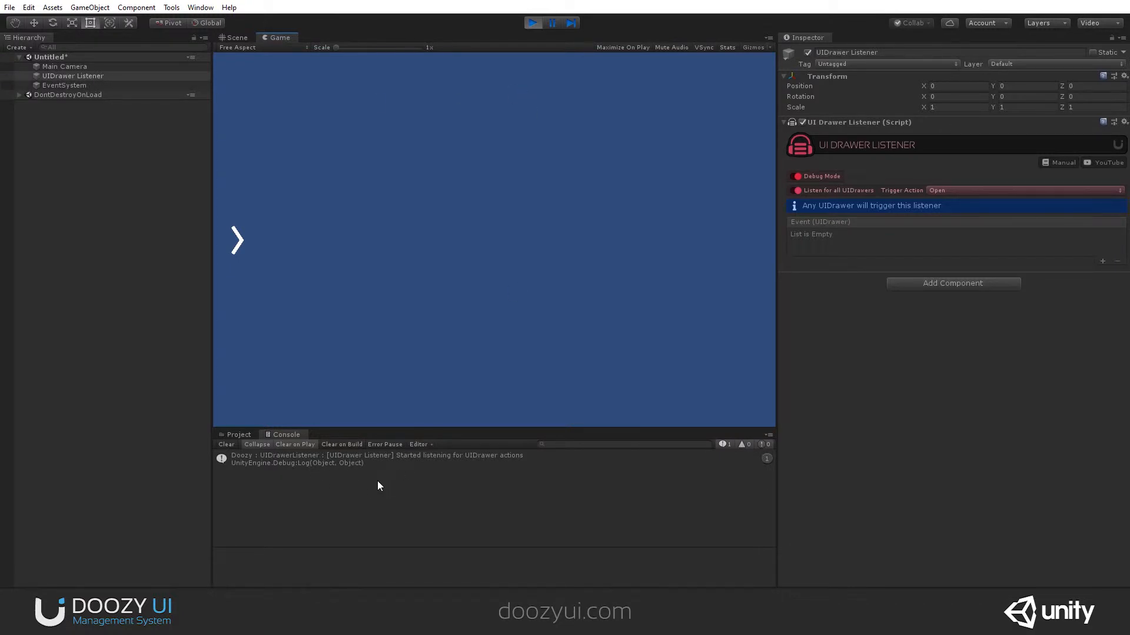
pyautogui.moveTo(415, 491)
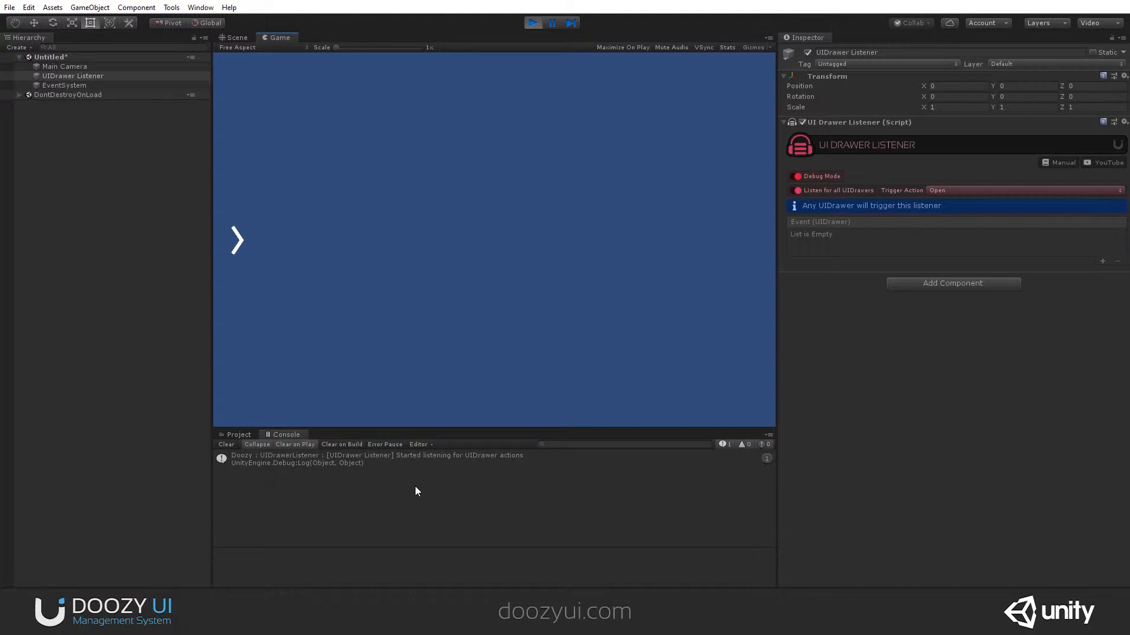
pyautogui.moveTo(808, 61)
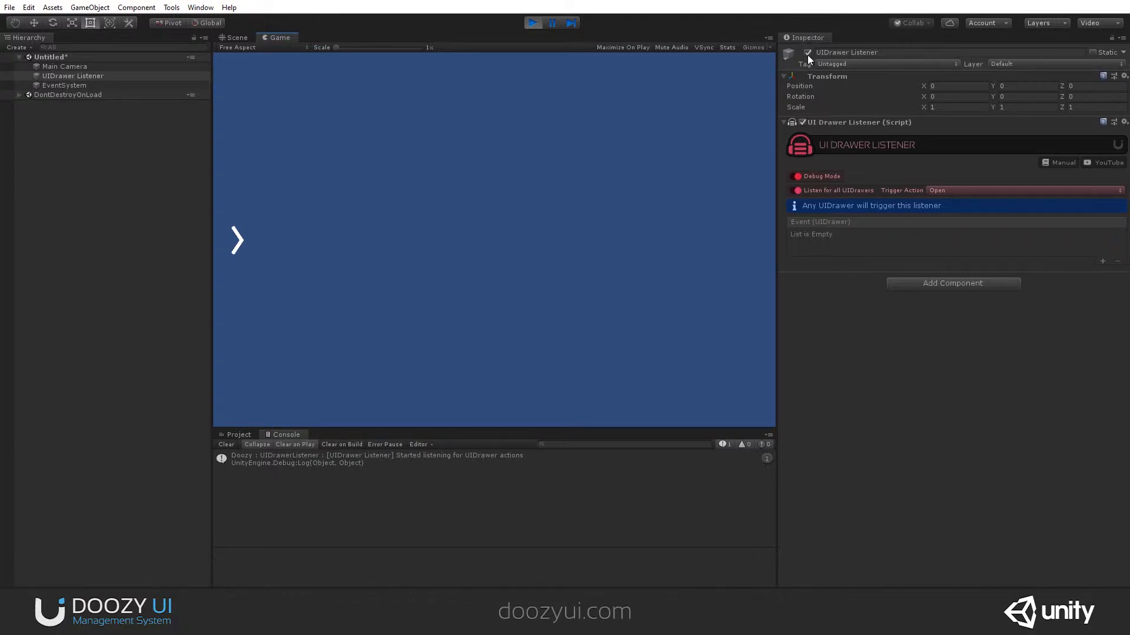
pyautogui.click(806, 52)
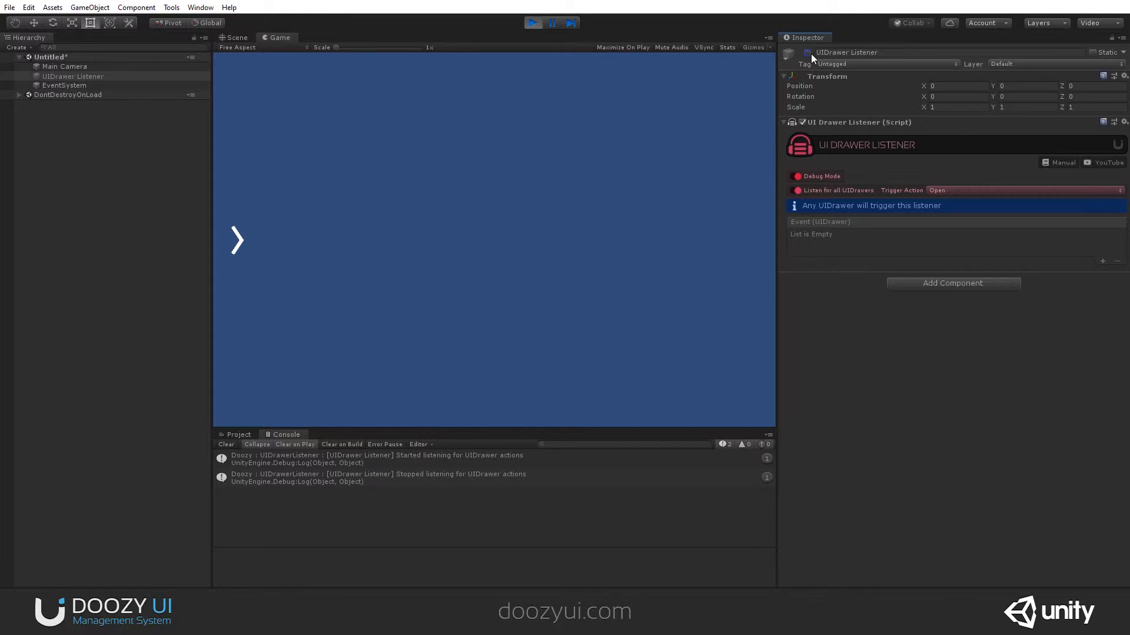
pyautogui.click(807, 52)
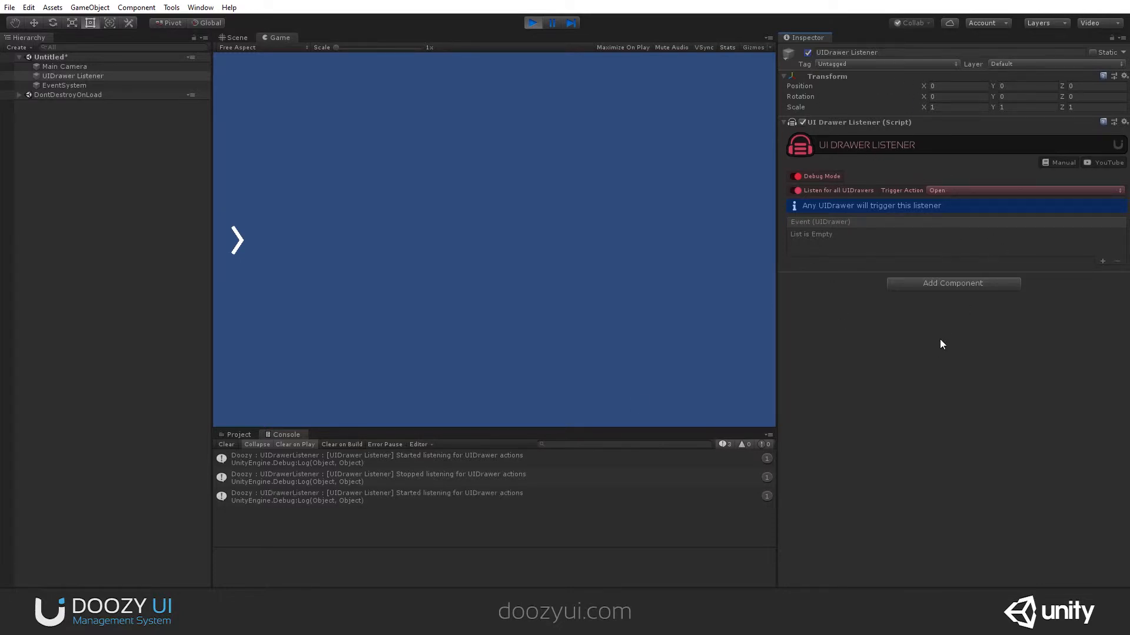
pyautogui.moveTo(806, 148)
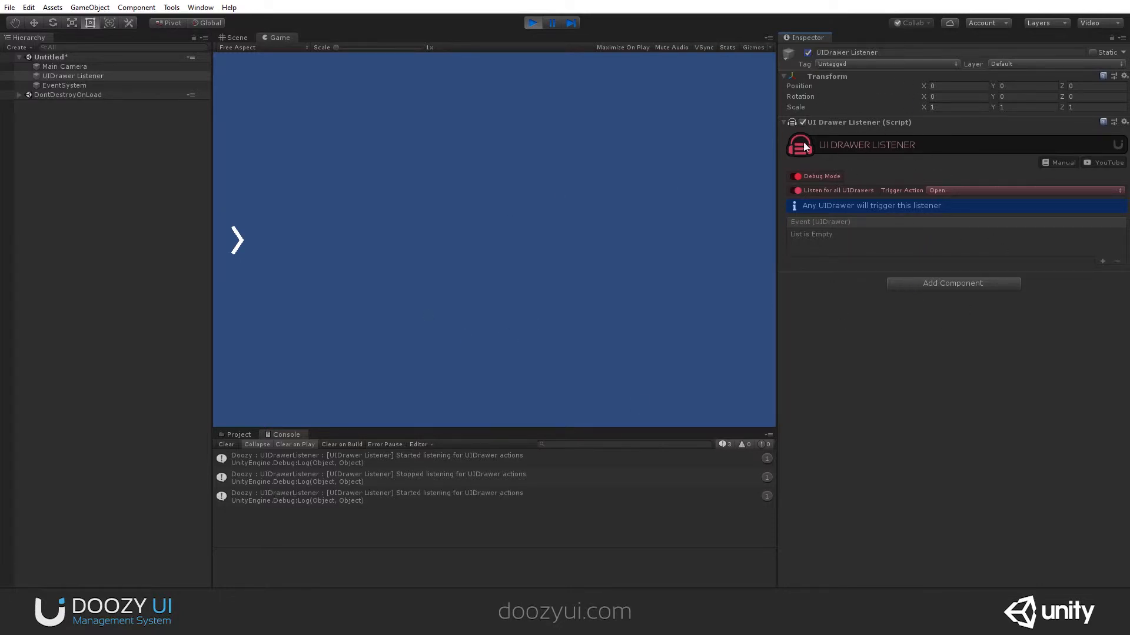
pyautogui.click(225, 444)
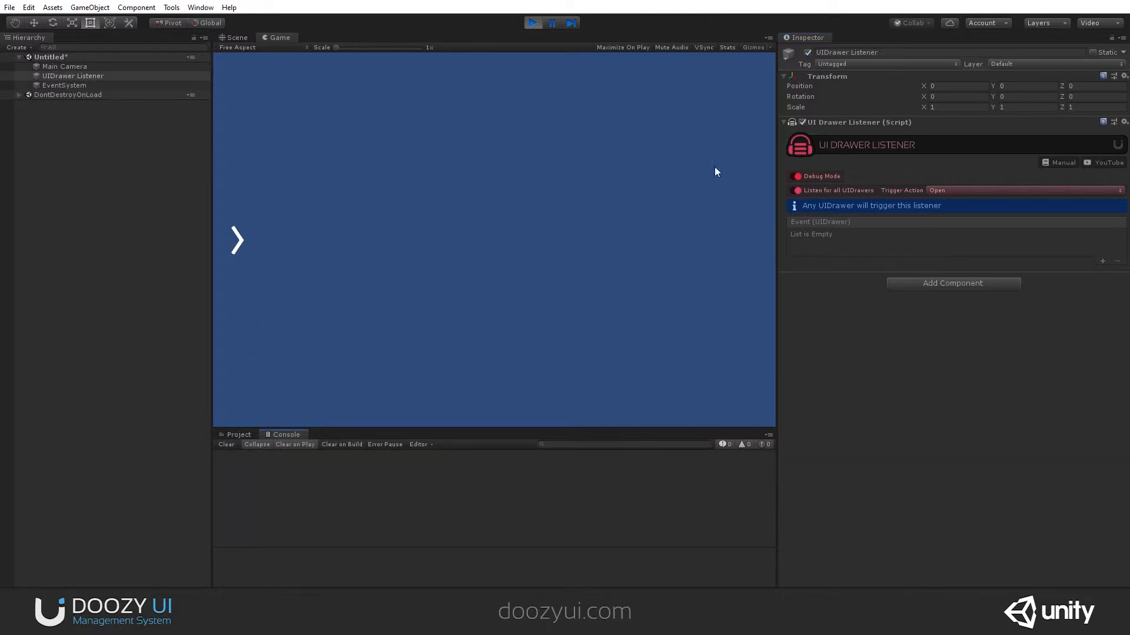
pyautogui.moveTo(803, 191)
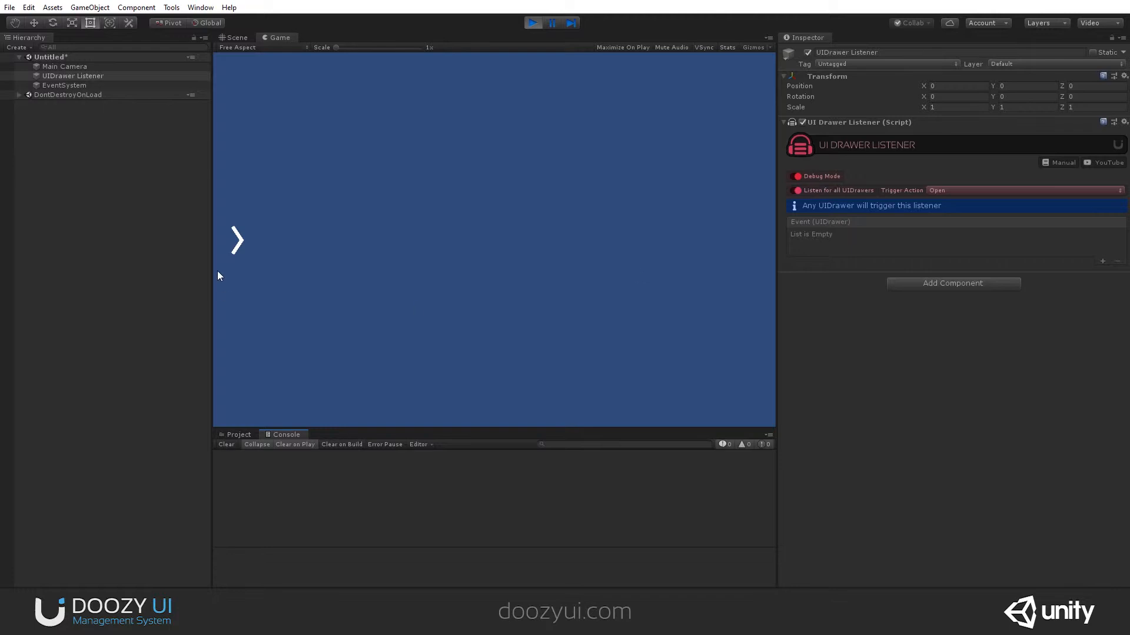
pyautogui.click(237, 241)
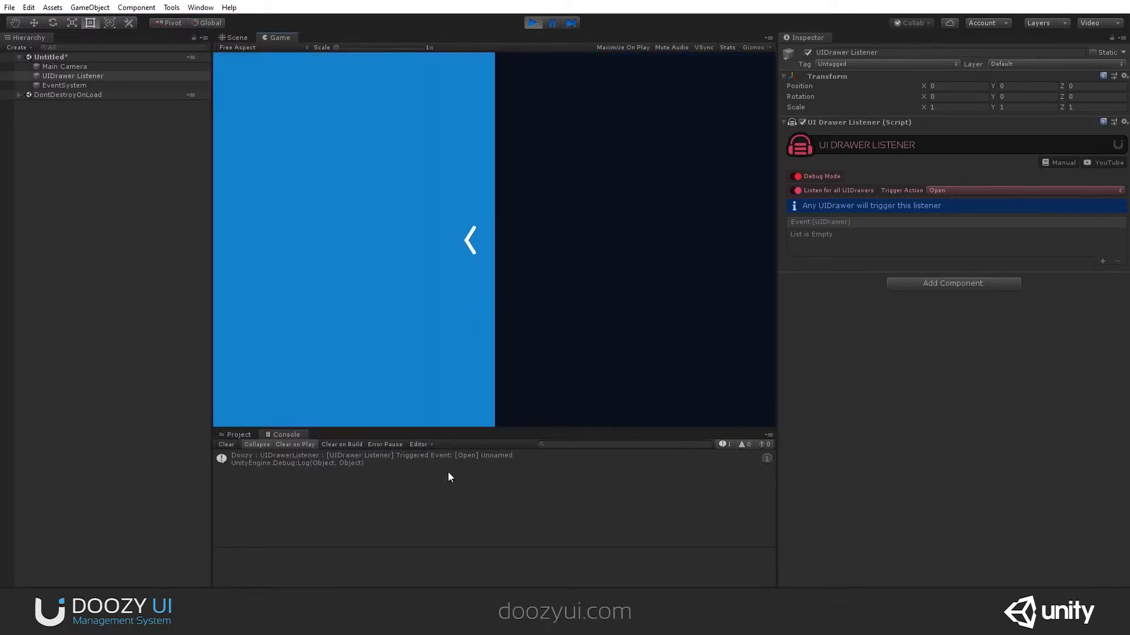
pyautogui.moveTo(495, 466)
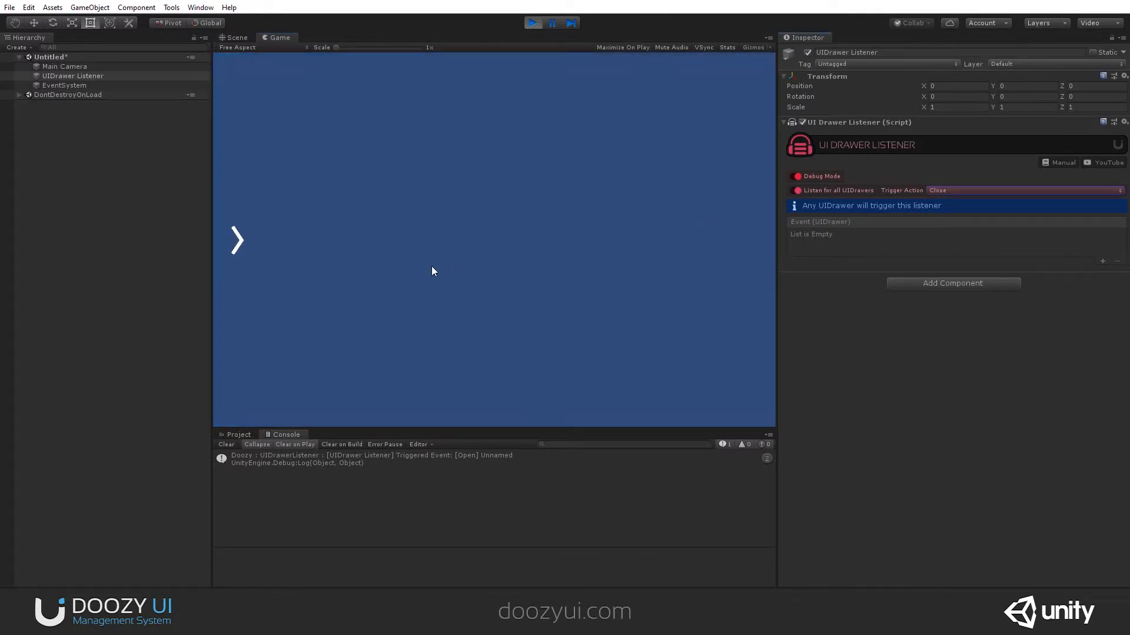
# Step: Open and close the drawer to log a Close event, then set Trigger Action back to Open
pyautogui.click(237, 240)
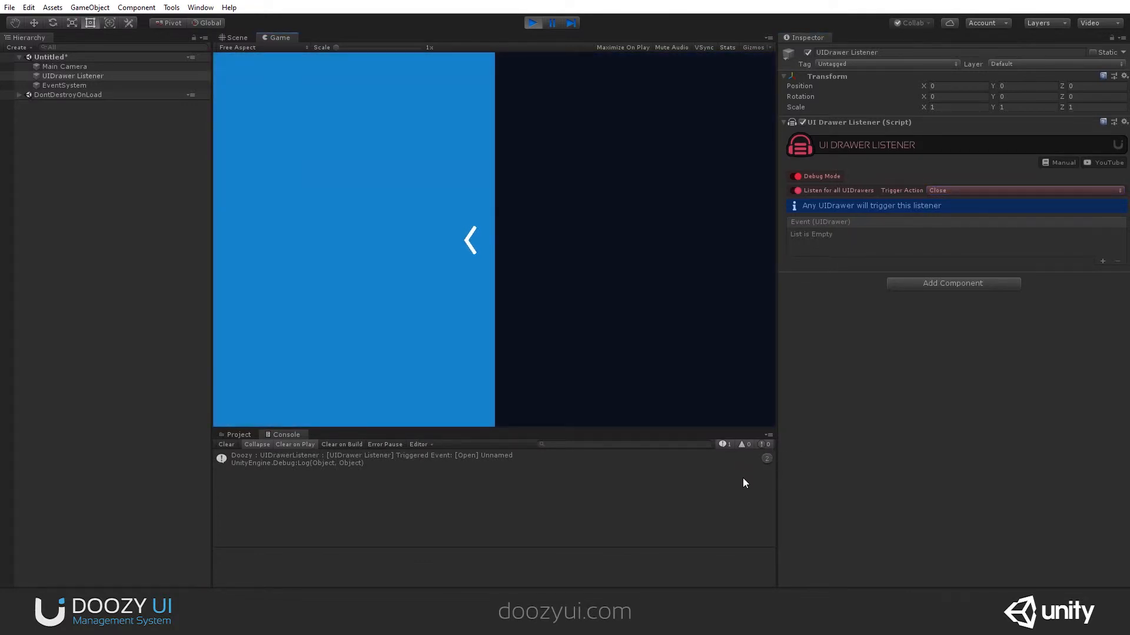
pyautogui.click(468, 240)
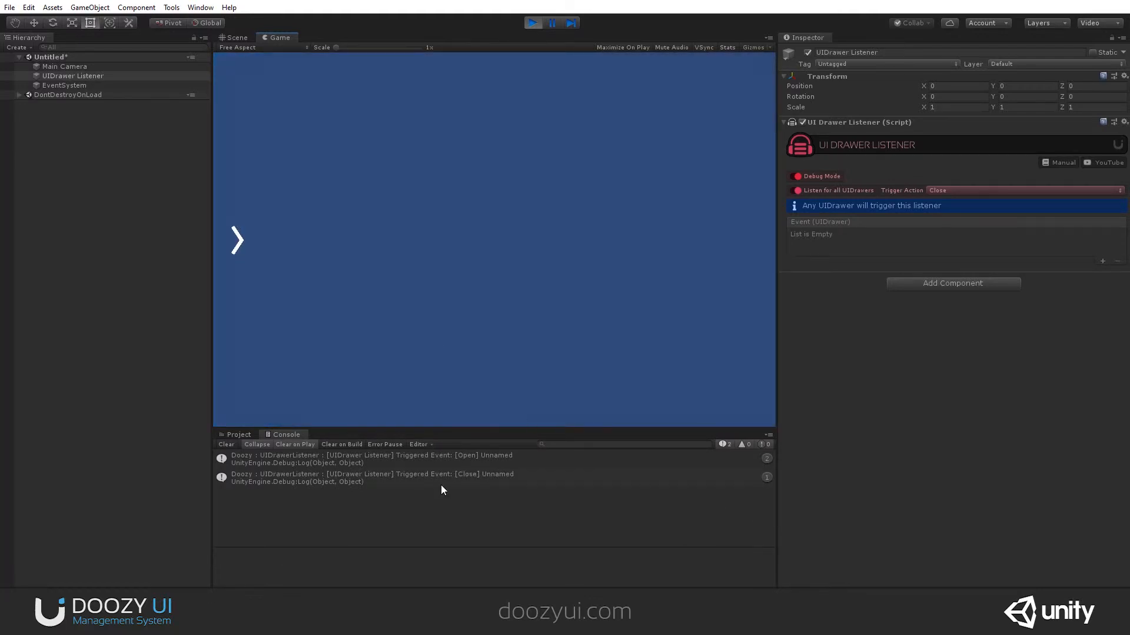
pyautogui.moveTo(459, 163)
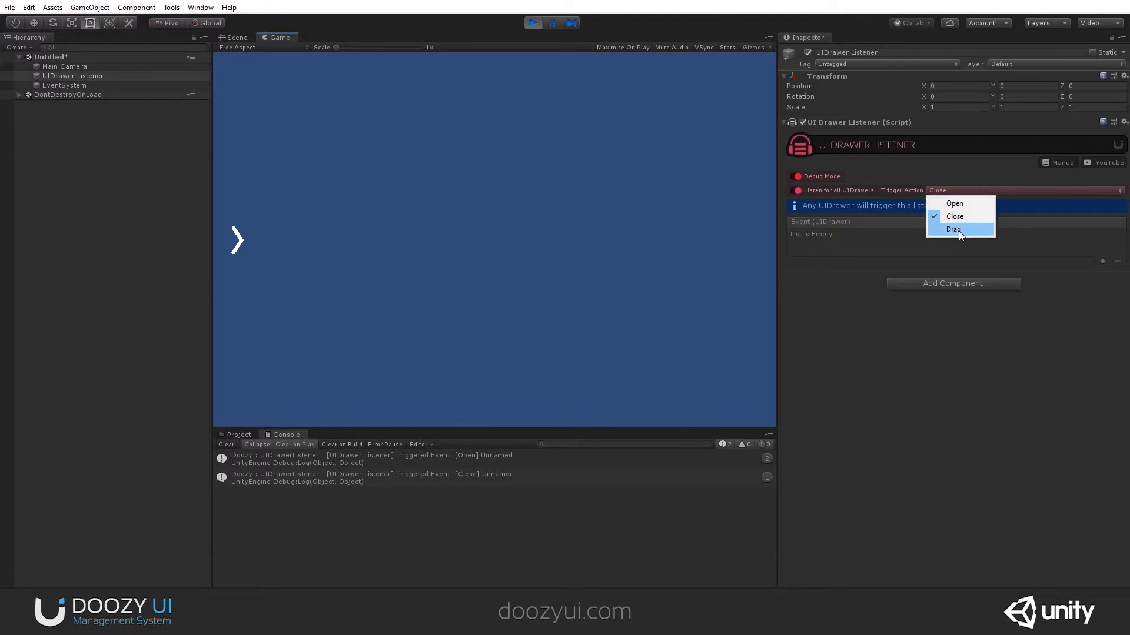
pyautogui.click(953, 229)
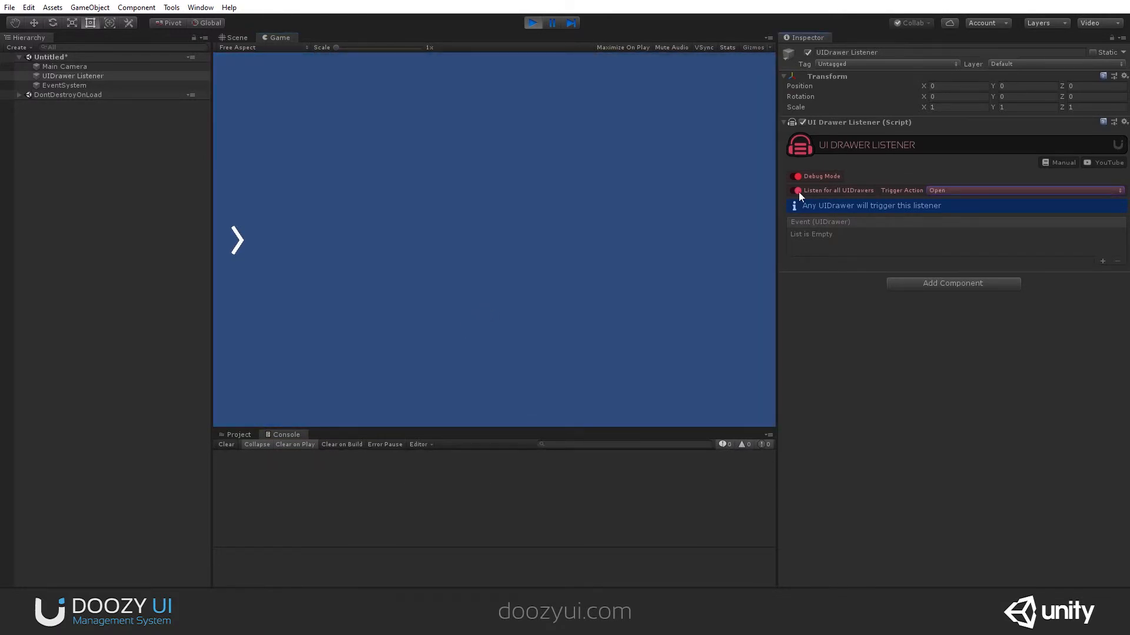
# Step: Uncheck Listen for all UIDrawers and give the UIDrawer under DontDestroyOnLoad a custom name
pyautogui.click(794, 190)
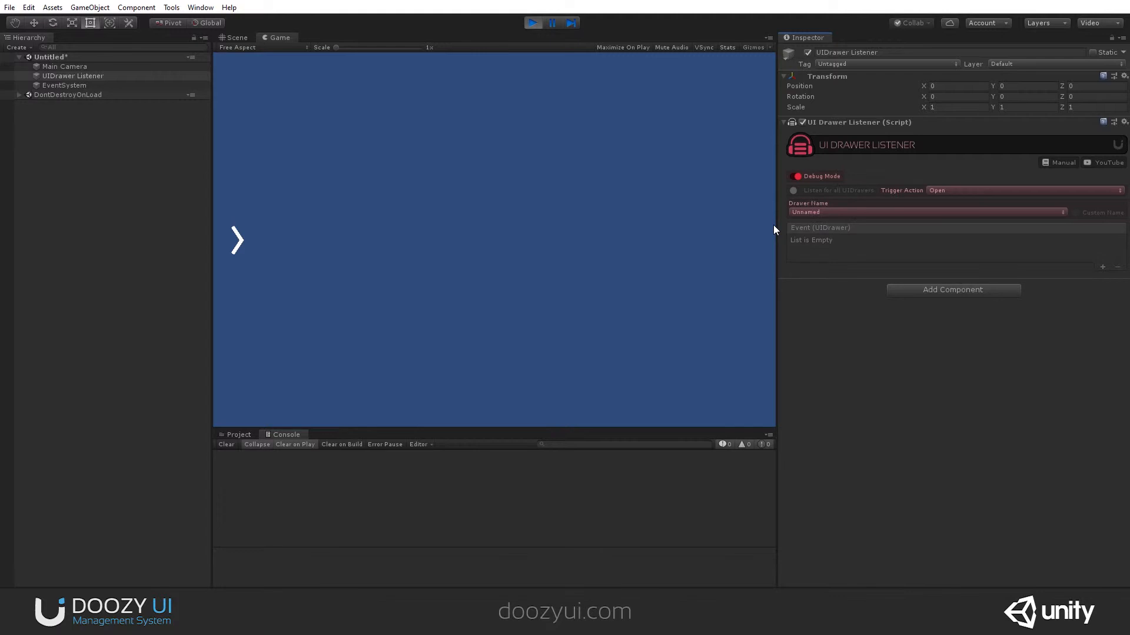
pyautogui.click(237, 240)
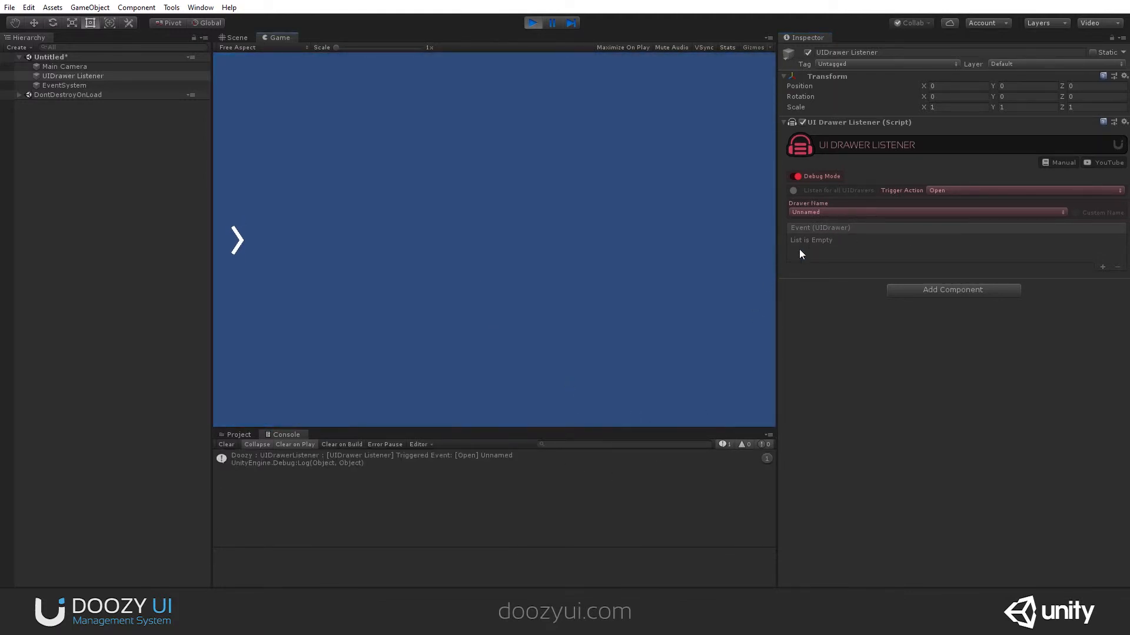
pyautogui.click(22, 95)
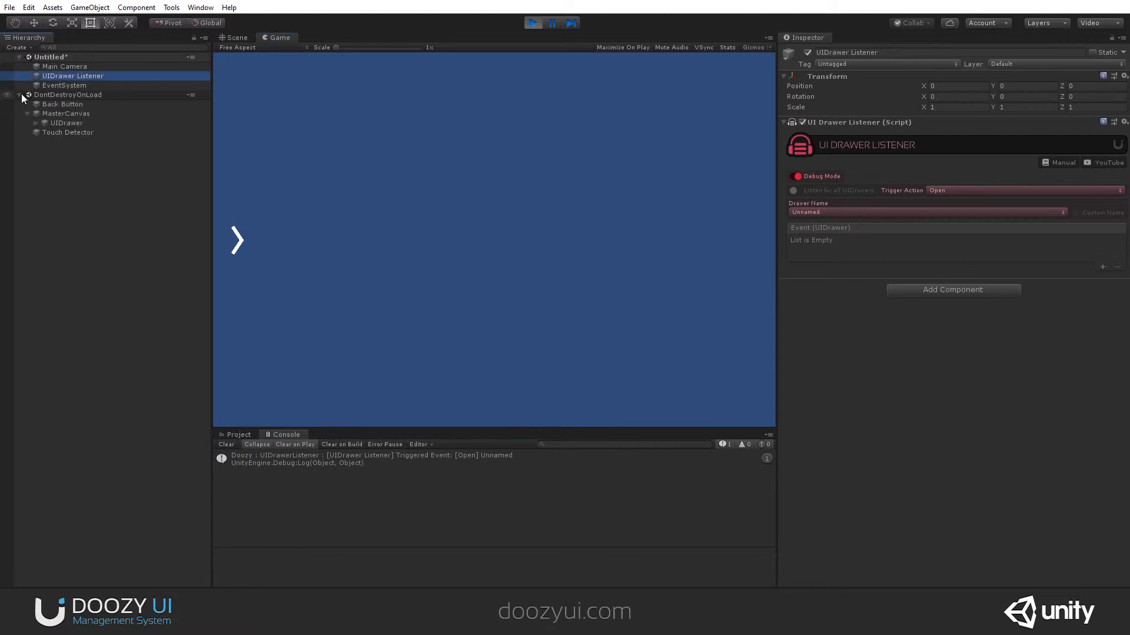
pyautogui.click(67, 122)
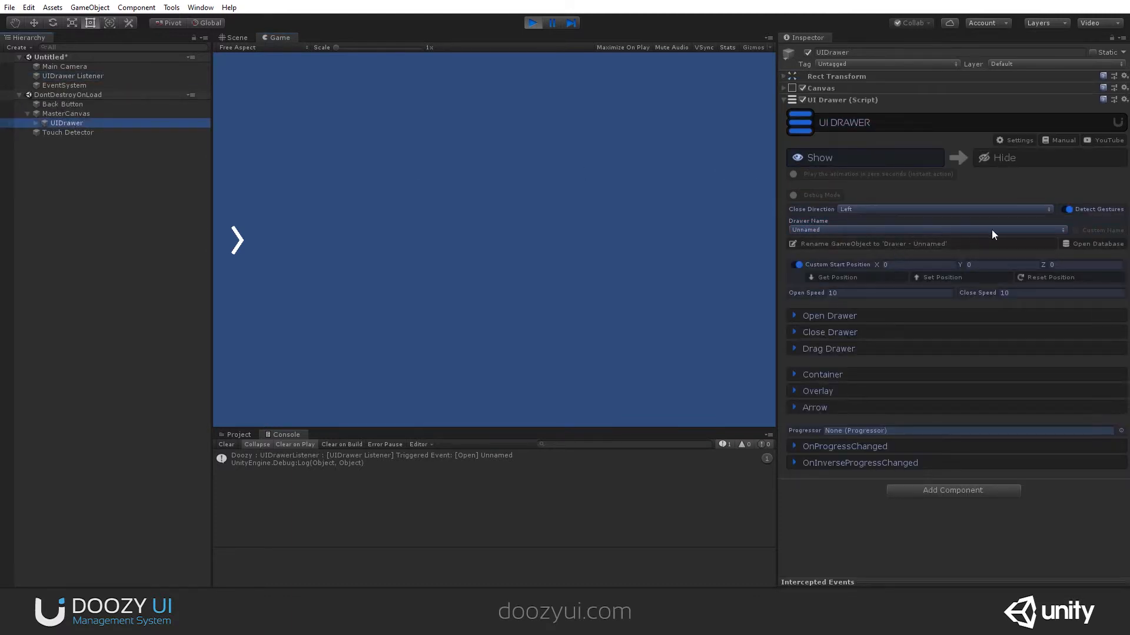
pyautogui.write('MyDrawerName')
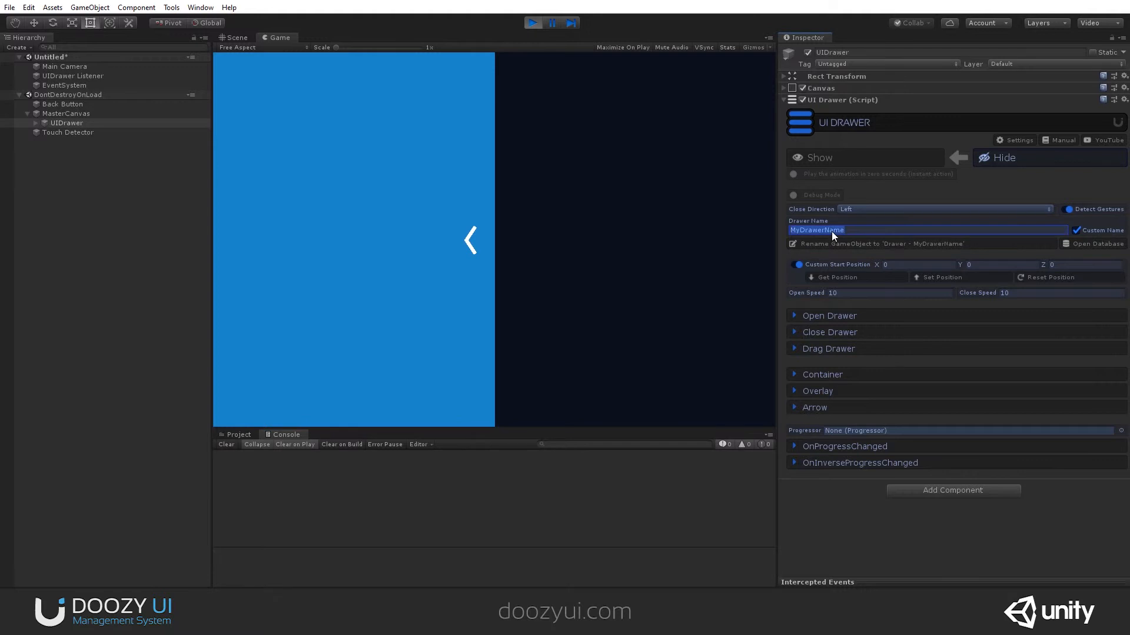
pyautogui.click(73, 76)
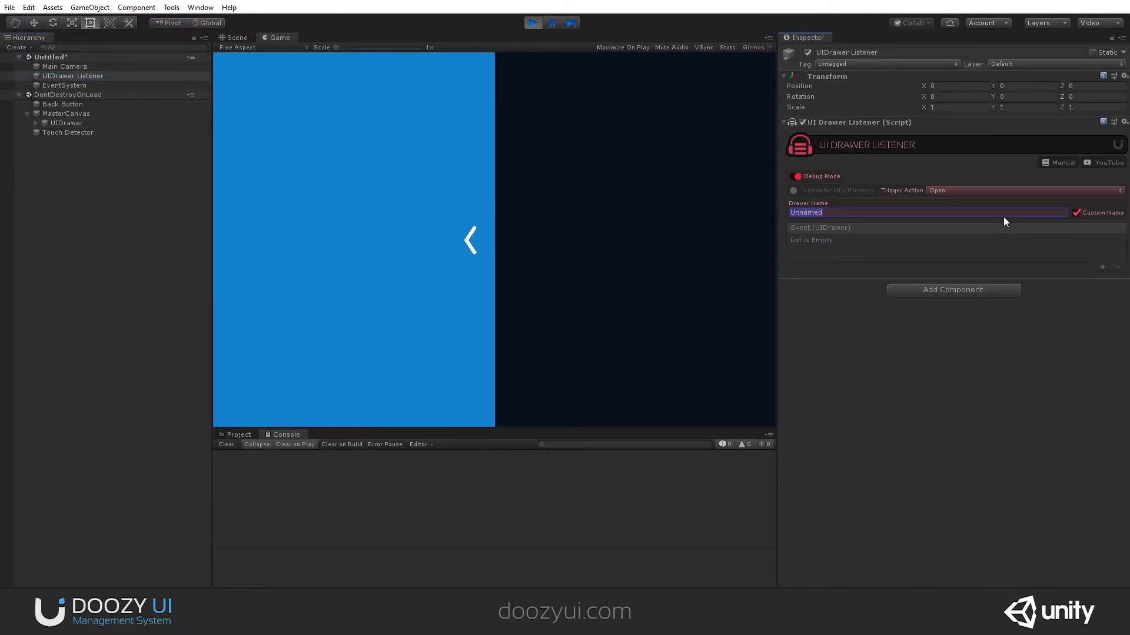
# Step: Enter MyDrawerName as the listener's Drawer Name and close the drawer after testing
pyautogui.write('MyDrawerName')
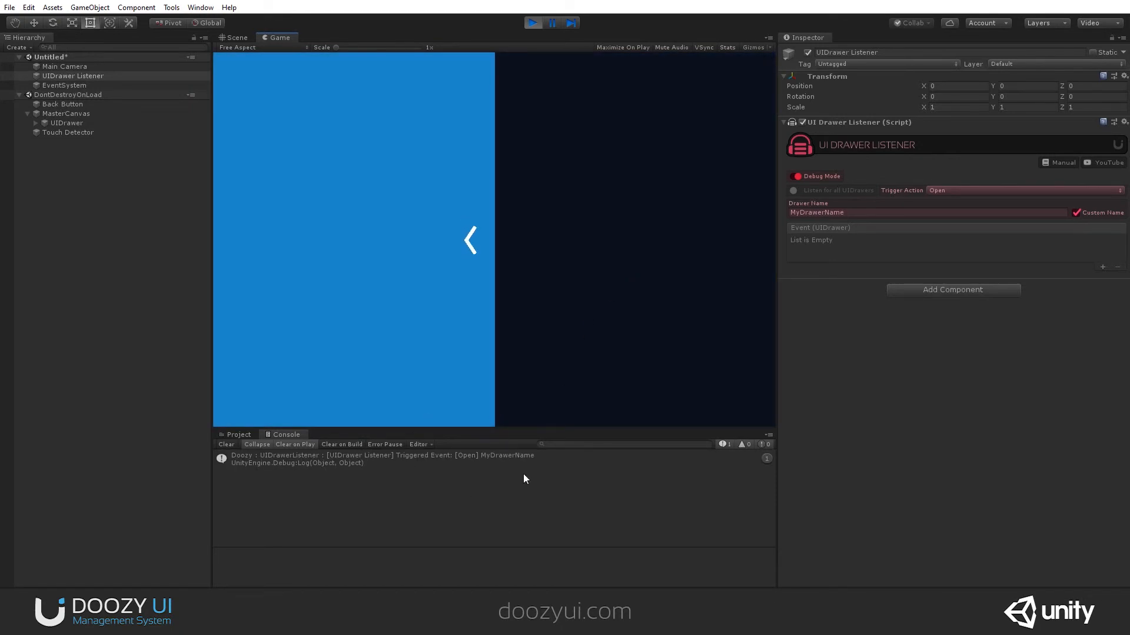
pyautogui.click(469, 240)
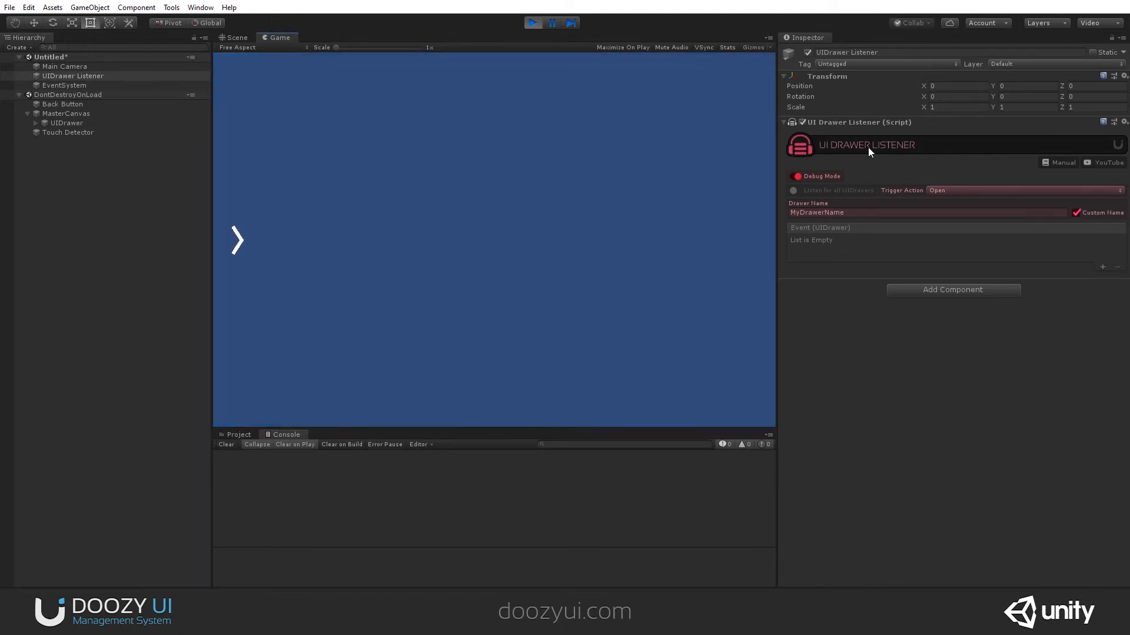
pyautogui.moveTo(812, 205)
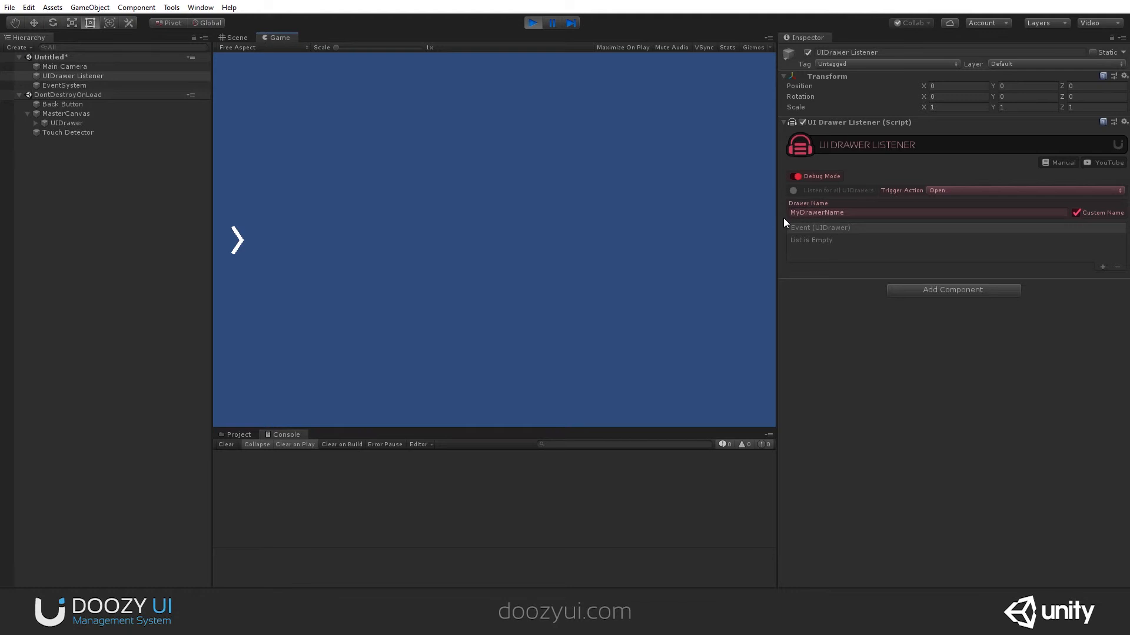
pyautogui.moveTo(969, 190)
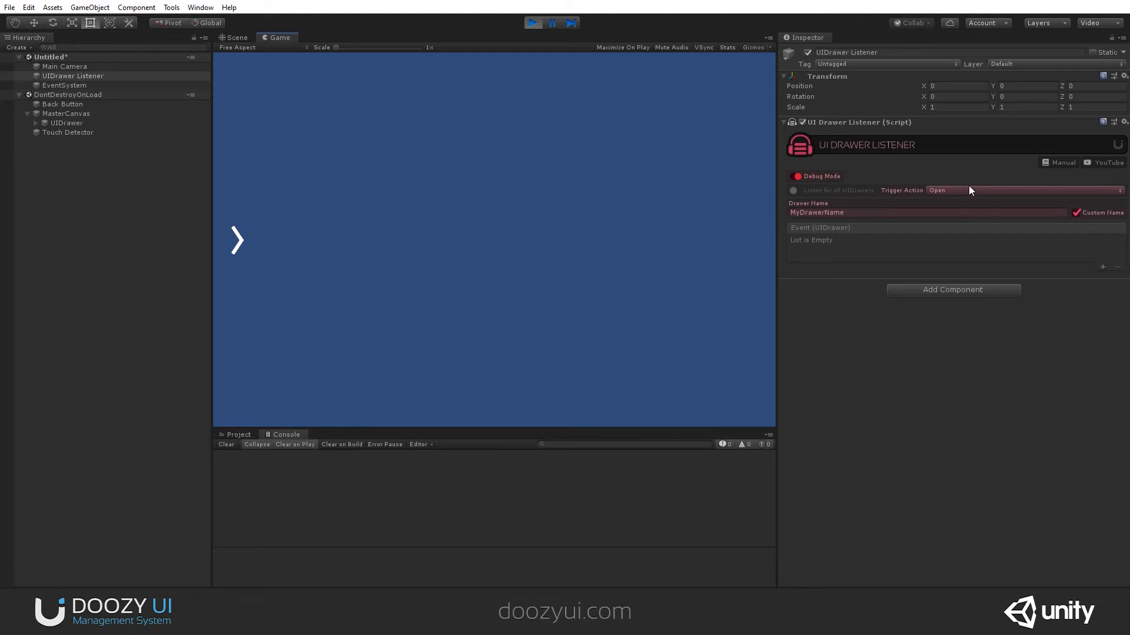
pyautogui.moveTo(831, 263)
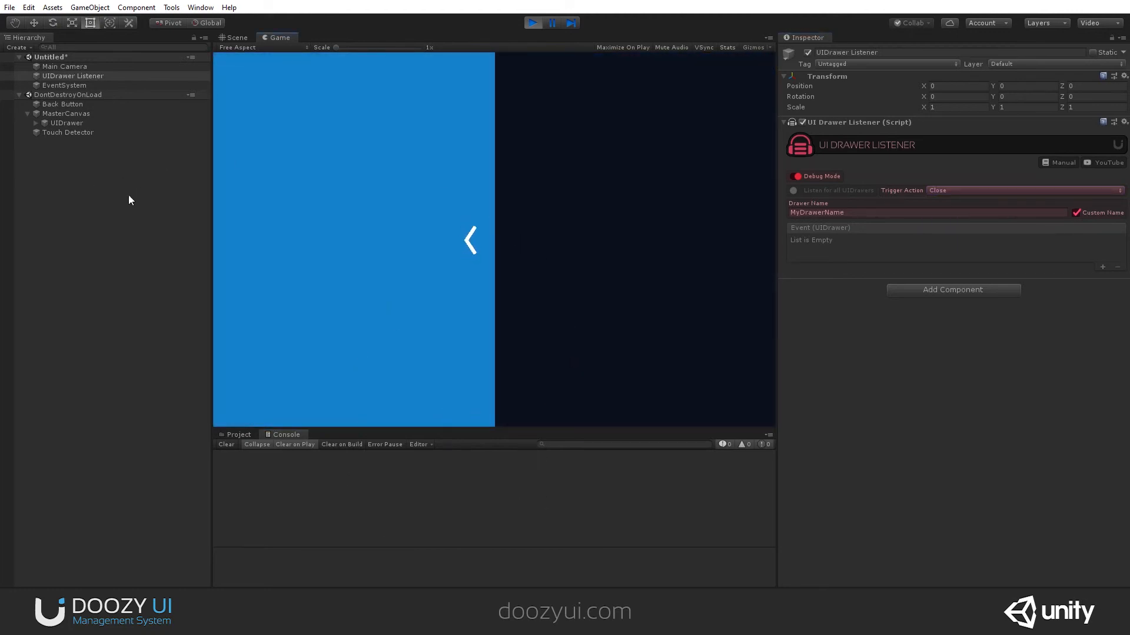
# Step: Close the drawer to log a Close event for MyDrawerName, then clear the Console
pyautogui.click(469, 240)
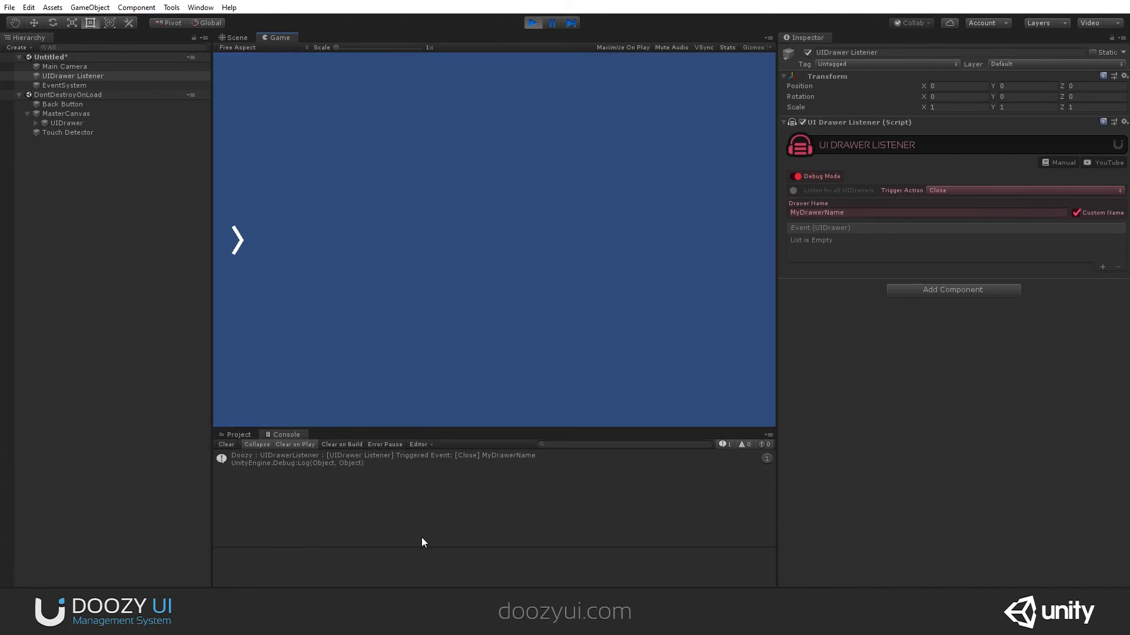
pyautogui.click(225, 445)
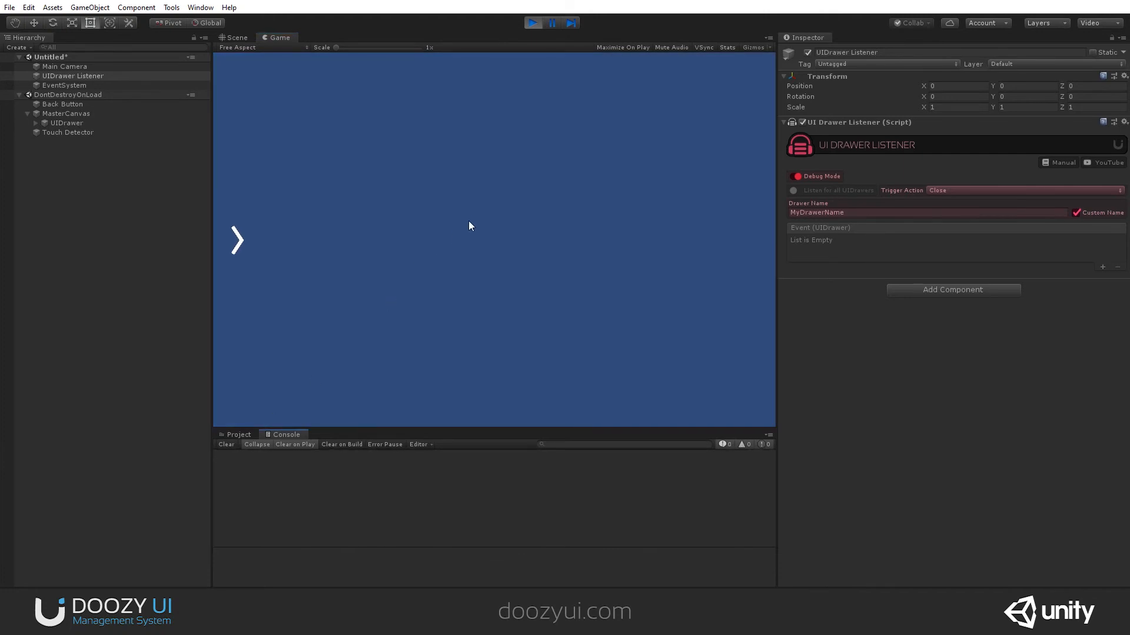
pyautogui.moveTo(1014, 199)
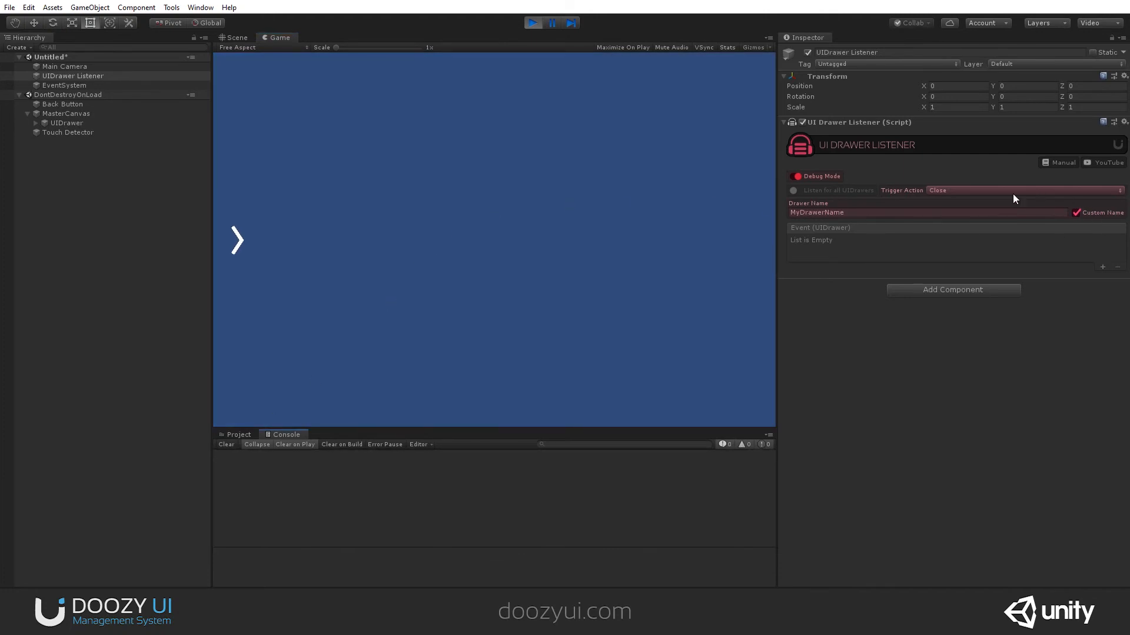
pyautogui.moveTo(898, 292)
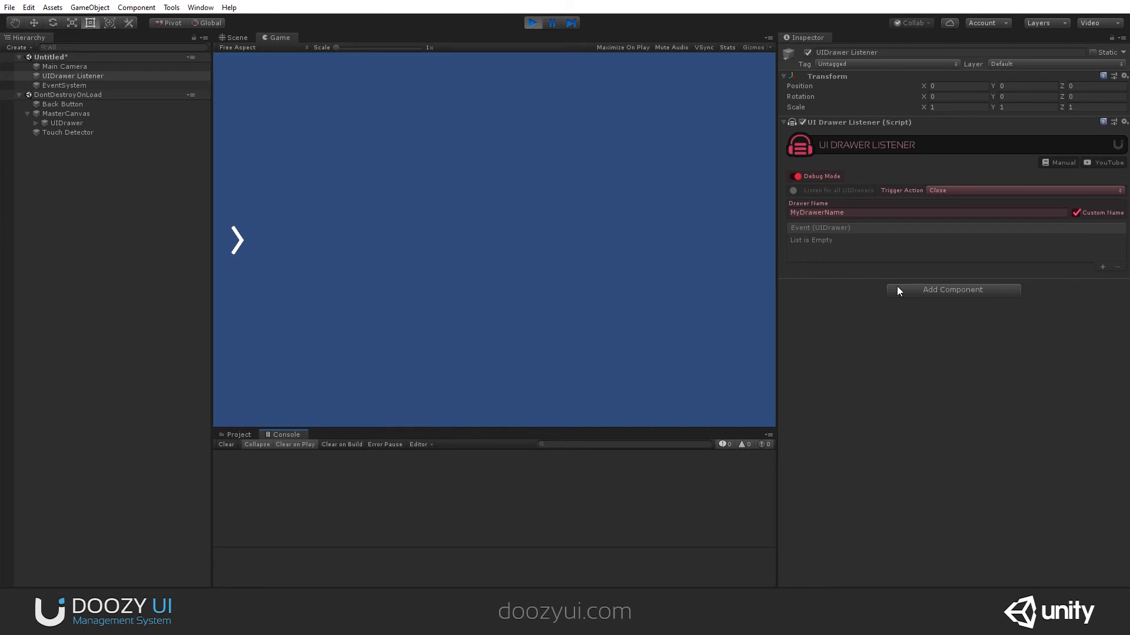